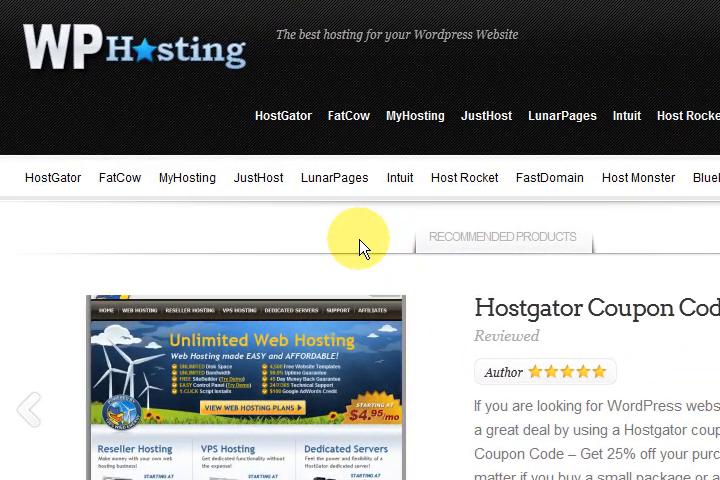
pyautogui.moveTo(322, 222)
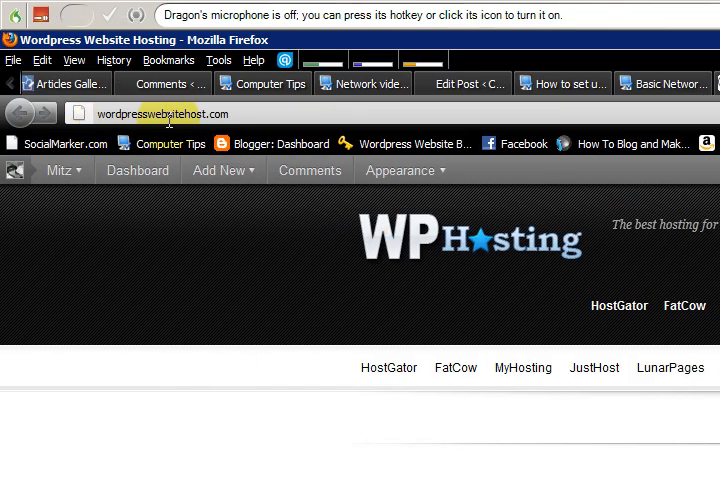
# Browse down through the WordPress dashboard page after entering the Appearance area
pyautogui.click(218, 170)
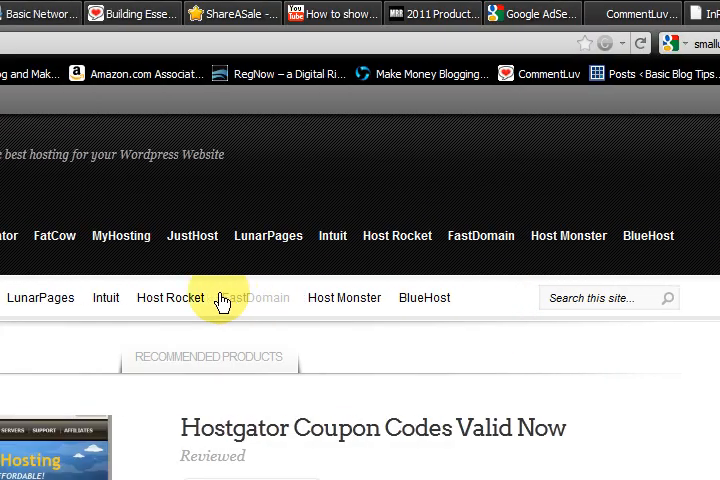
pyautogui.scroll(-3)
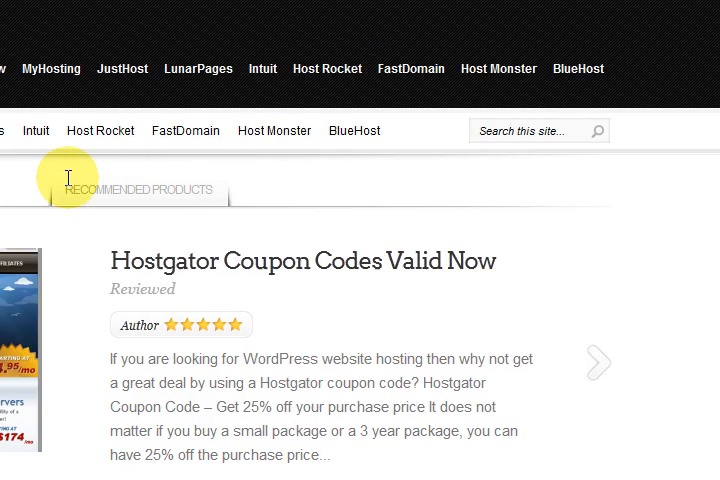
pyautogui.scroll(-3)
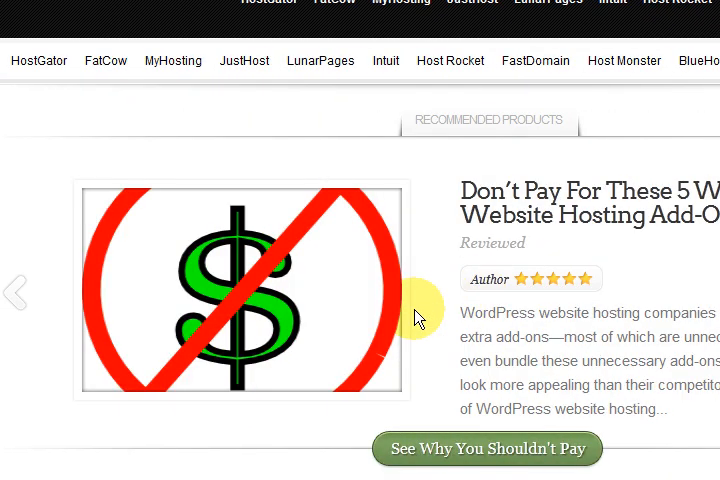
pyautogui.scroll(-3)
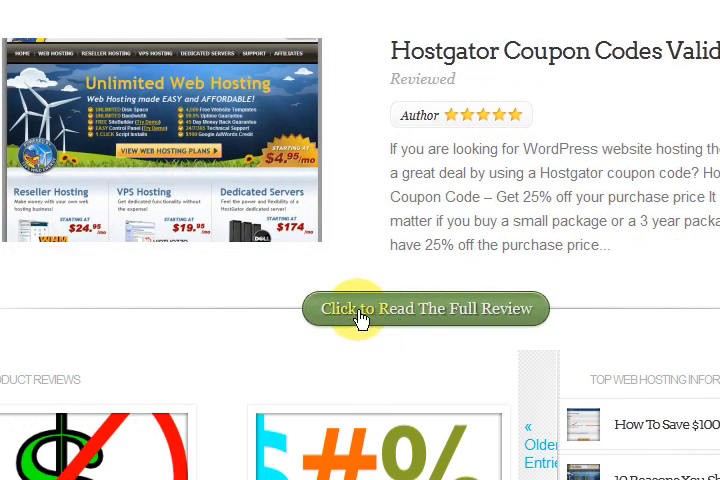
pyautogui.scroll(-3)
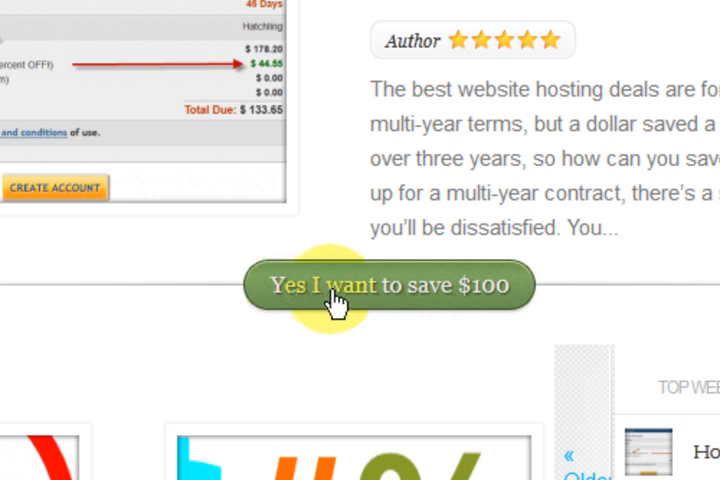
pyautogui.moveTo(516, 300)
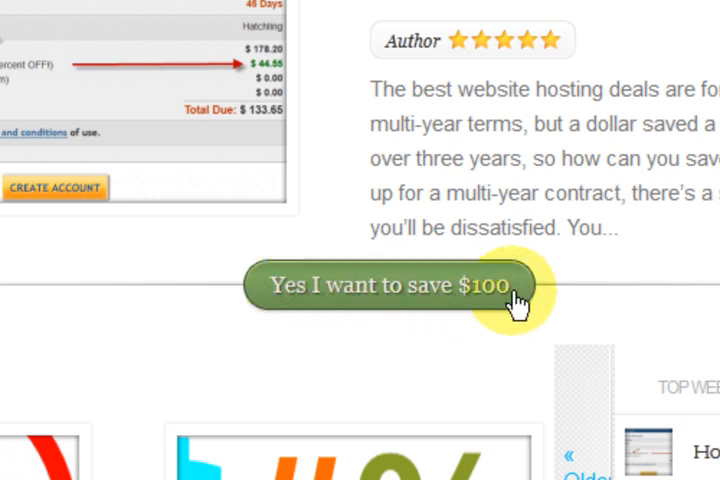
pyautogui.scroll(-3)
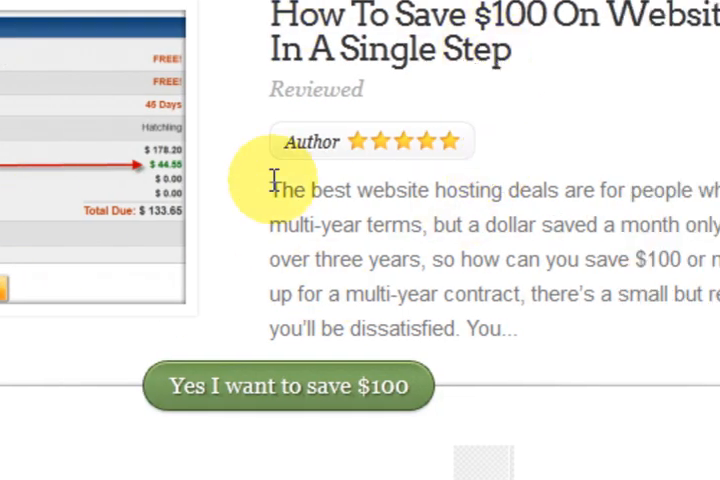
pyautogui.scroll(-3)
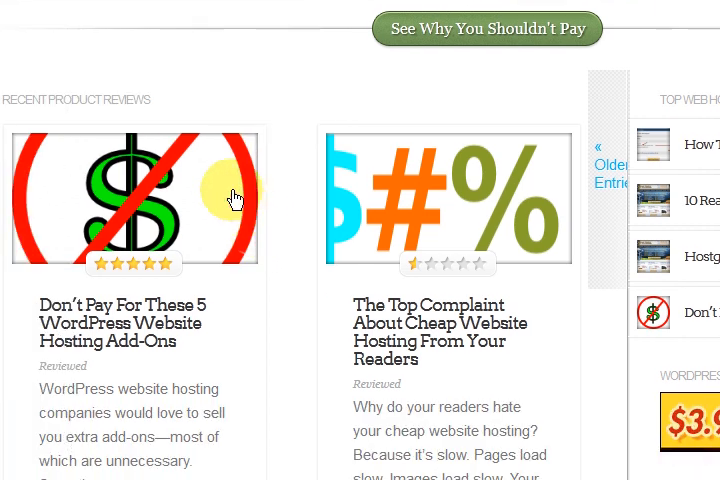
pyautogui.scroll(-3)
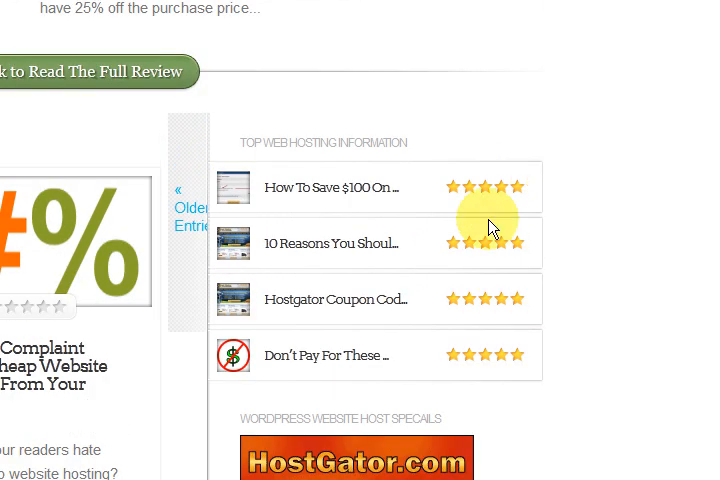
pyautogui.scroll(-3)
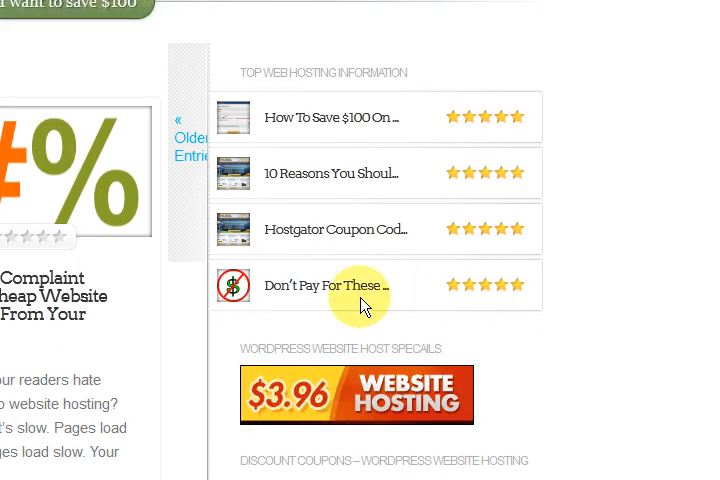
pyautogui.scroll(-3)
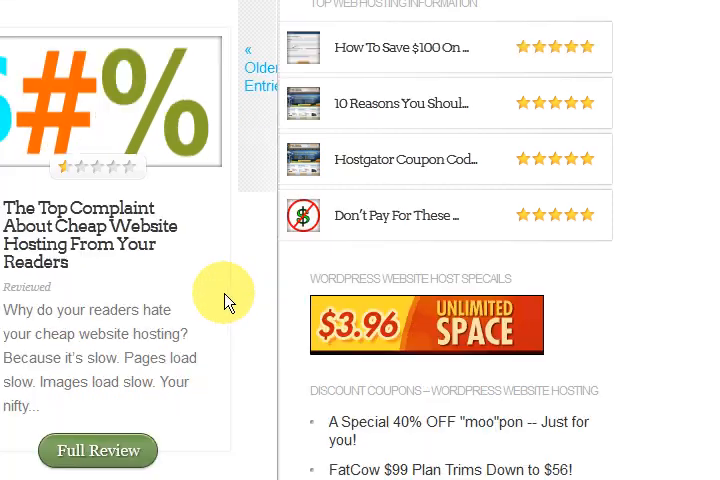
pyautogui.scroll(-3)
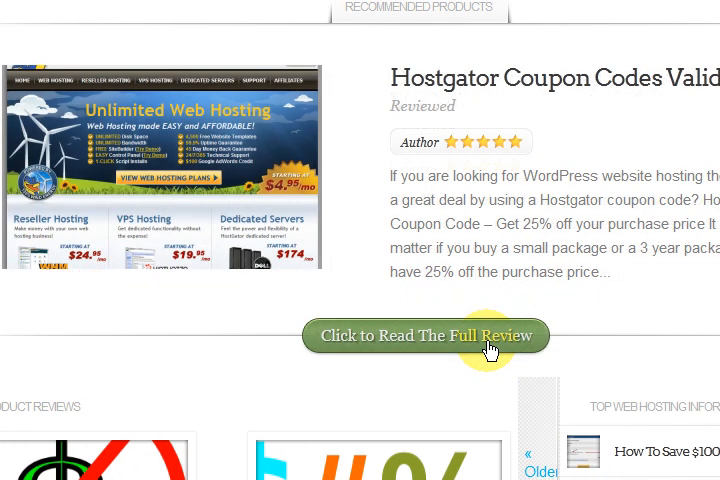
pyautogui.scroll(-3)
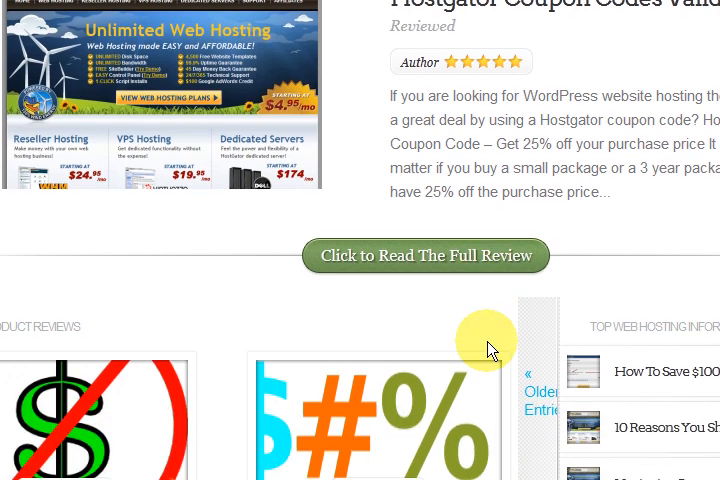
pyautogui.scroll(-3)
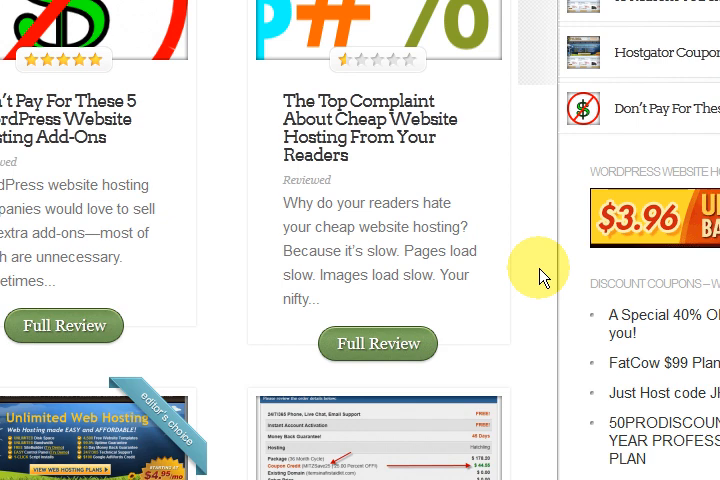
# Continue looking through the rest of the page before returning toward the top
pyautogui.hscroll(3)
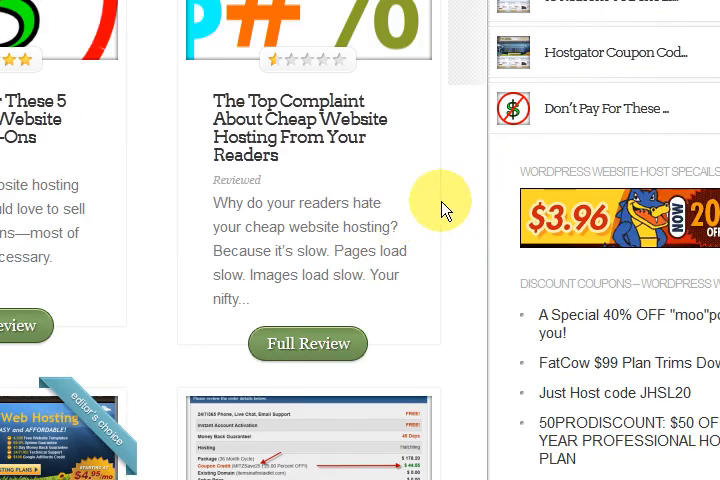
pyautogui.scroll(-3)
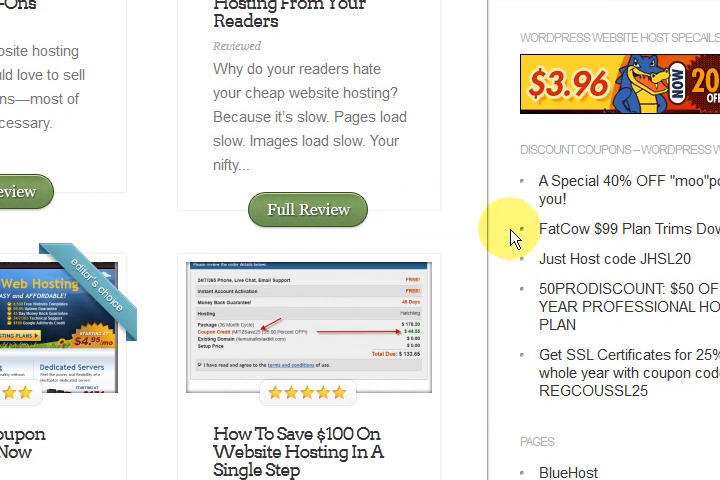
pyautogui.scroll(-3)
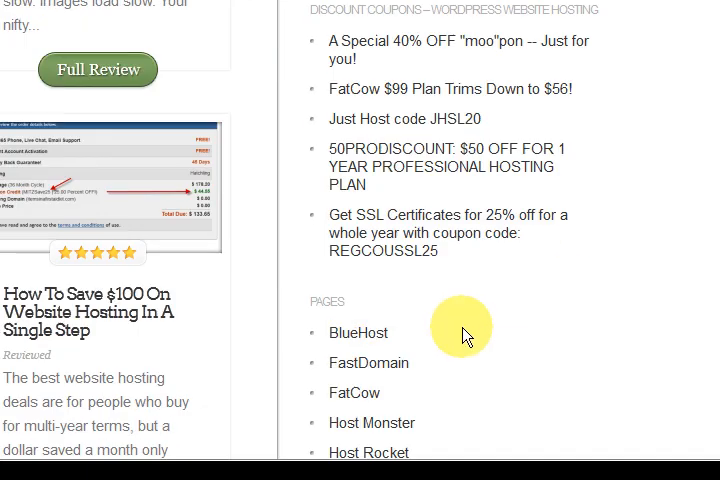
pyautogui.scroll(-3)
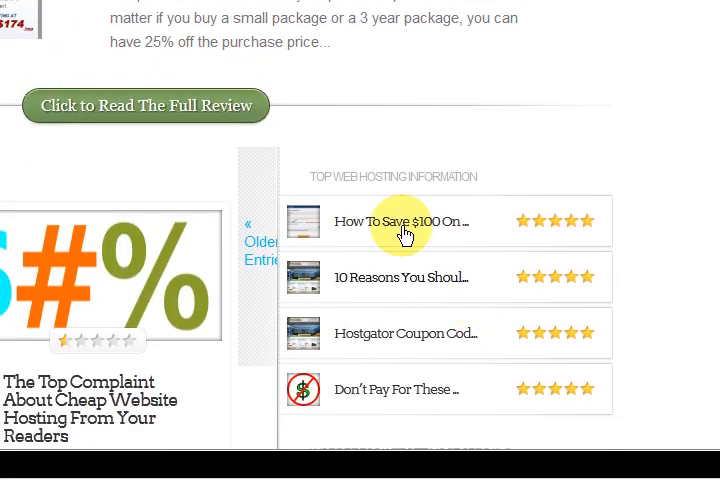
pyautogui.scroll(-3)
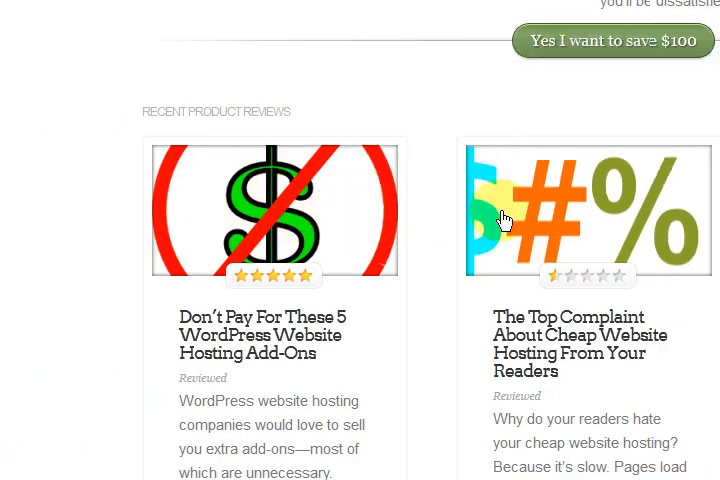
pyautogui.hscroll(3)
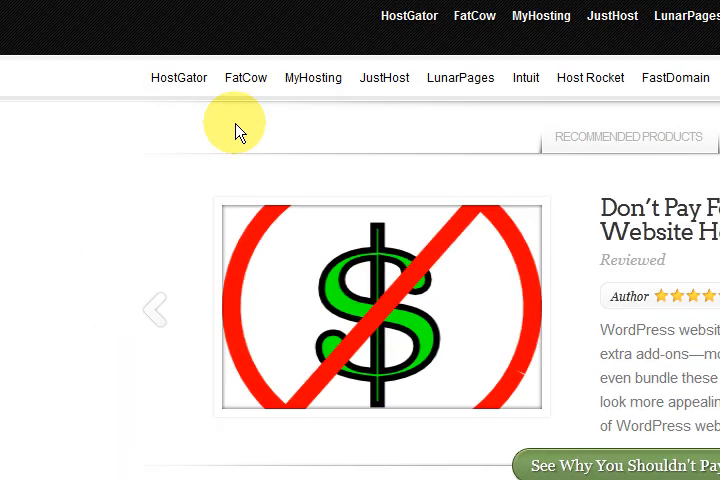
pyautogui.scroll(-3)
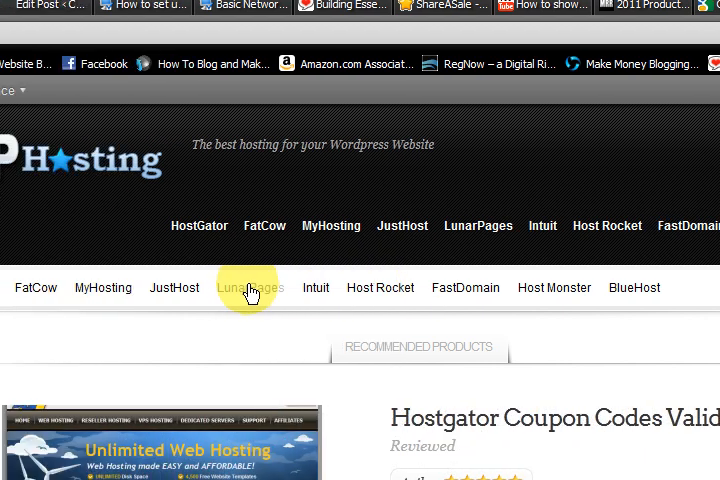
pyautogui.scroll(-3)
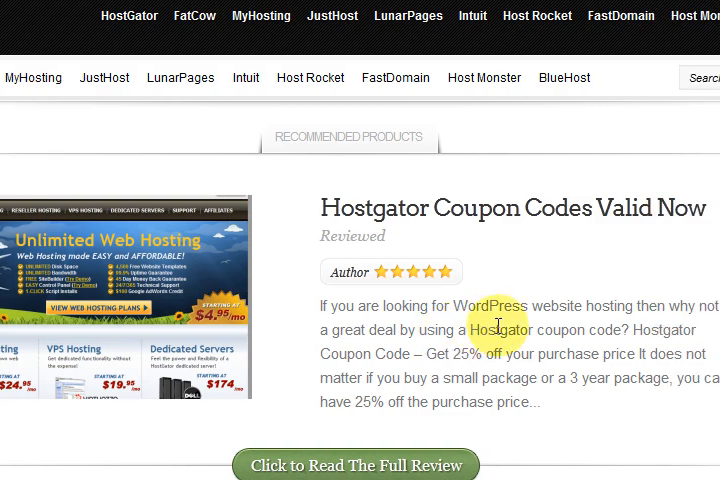
pyautogui.scroll(-3)
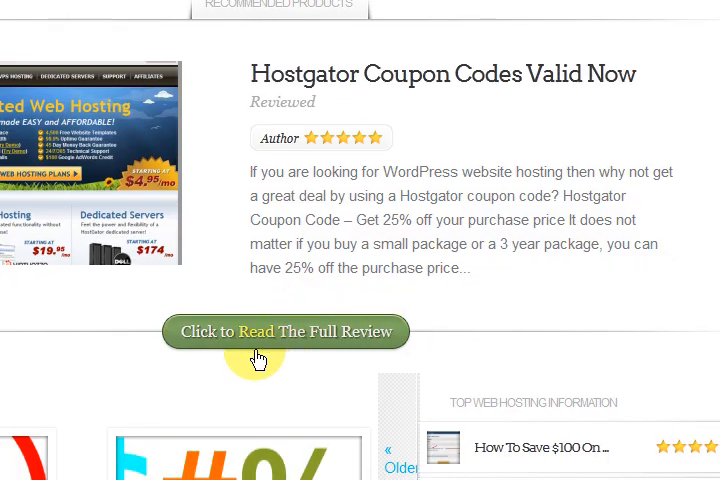
pyautogui.scroll(-3)
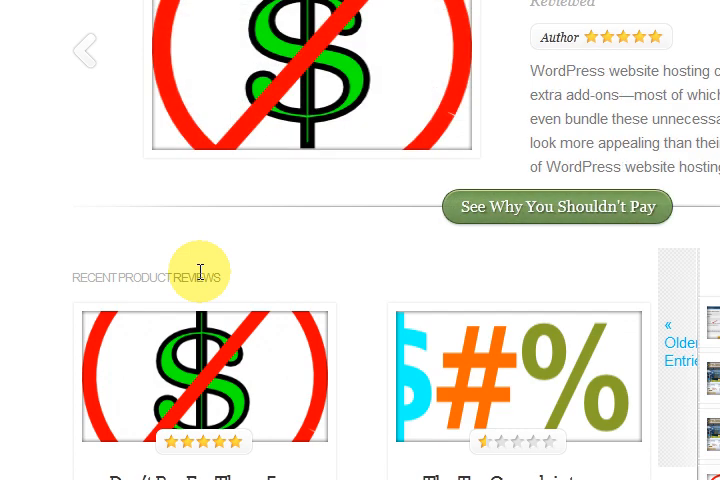
pyautogui.scroll(3)
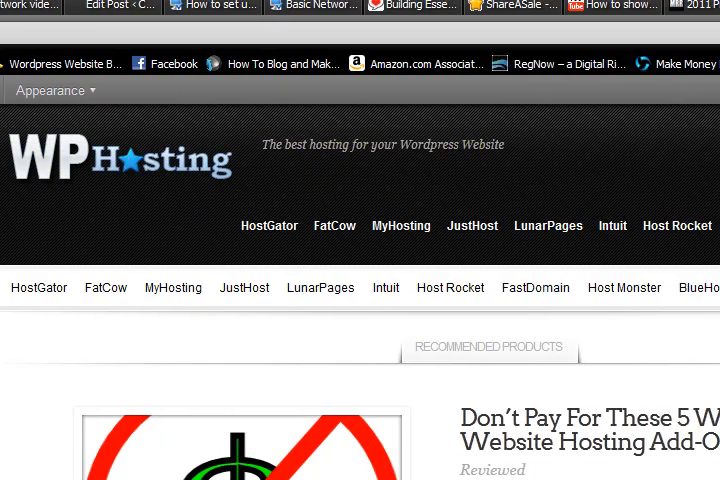
# Show the InReview ePanel General Settings with the Logo and Favicon fields
pyautogui.click(530, 84)
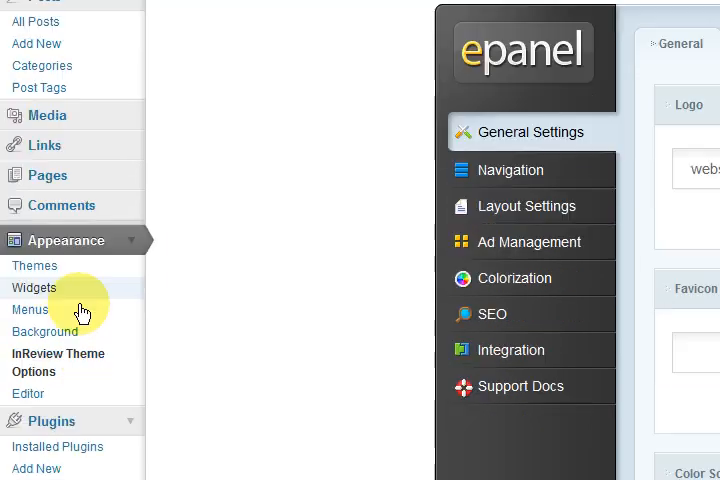
pyautogui.scroll(-3)
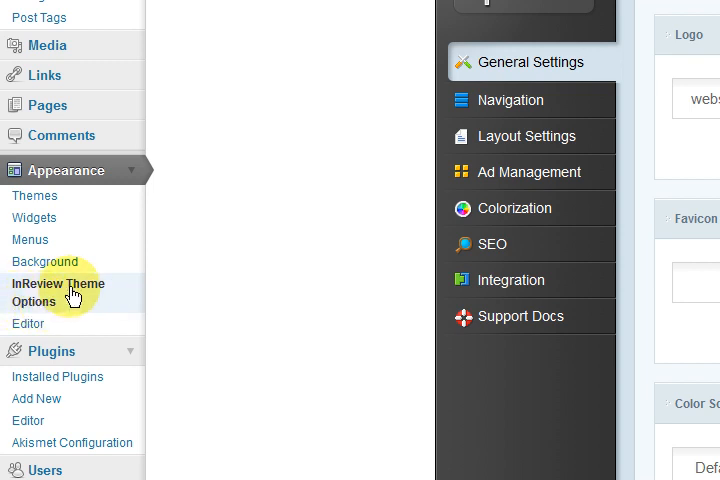
pyautogui.moveTo(96, 304)
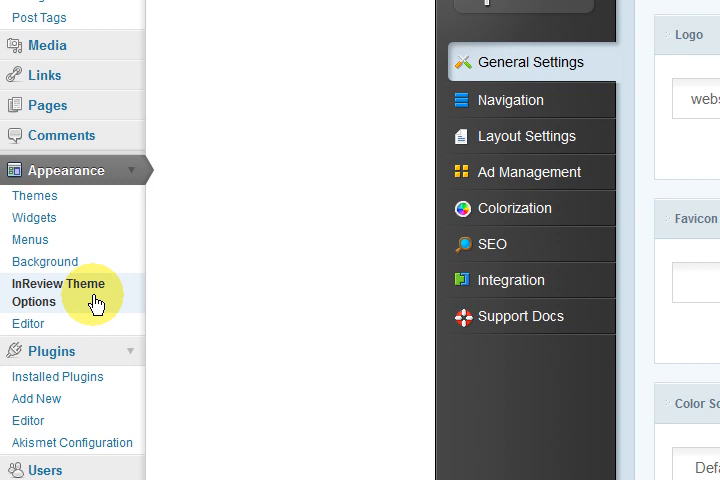
pyautogui.scroll(-3)
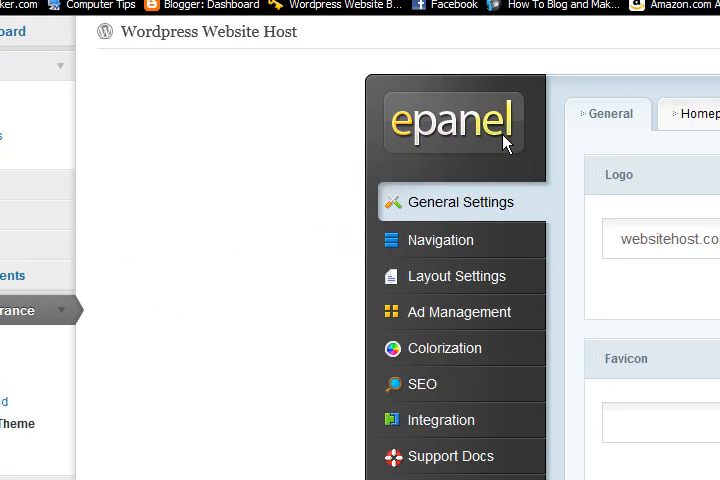
pyautogui.moveTo(500, 152)
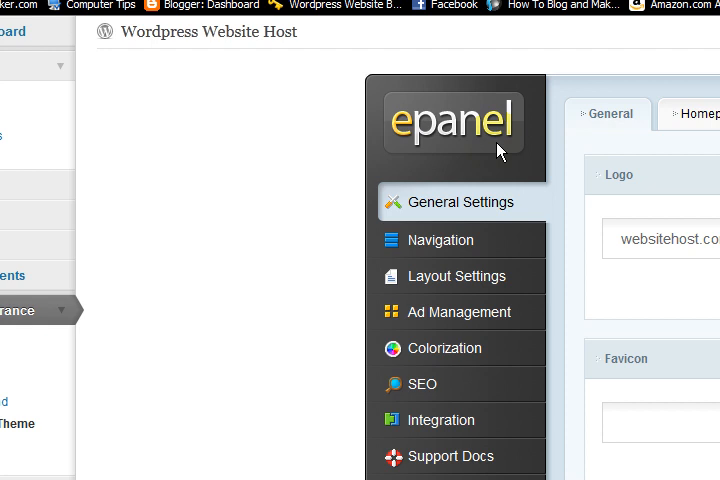
pyautogui.moveTo(480, 240)
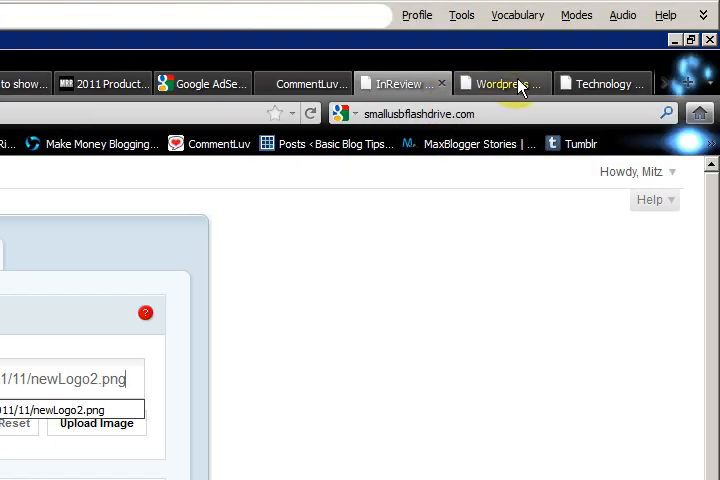
pyautogui.click(502, 84)
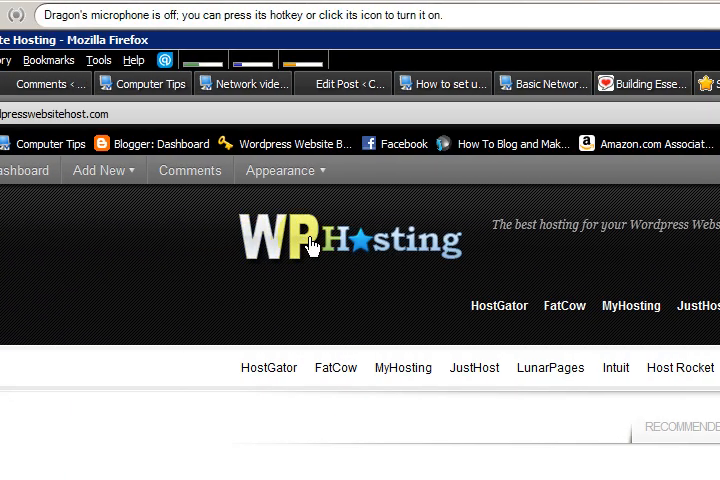
pyautogui.moveTo(468, 302)
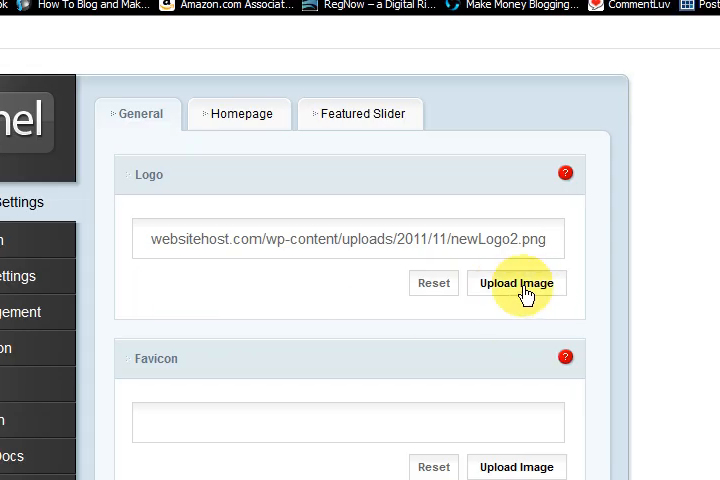
# Start an image upload for the Logo field and try selecting a file from the computer
pyautogui.click(516, 284)
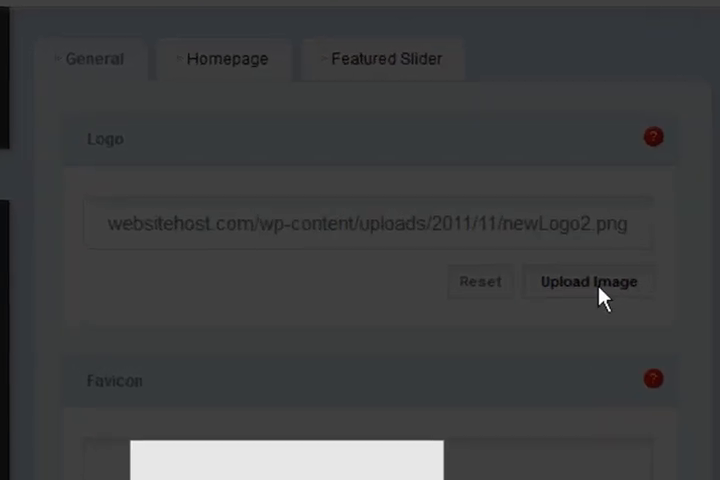
pyautogui.scroll(-3)
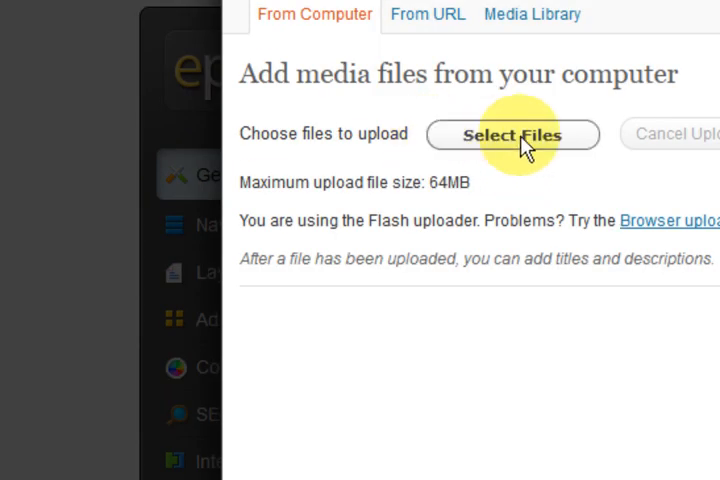
pyautogui.click(512, 134)
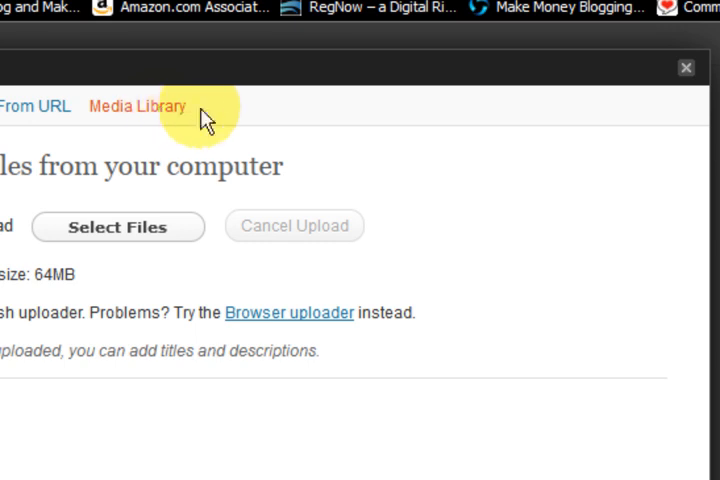
# In the Media Library, show newLogo2's details and copy its Link URL
pyautogui.click(136, 106)
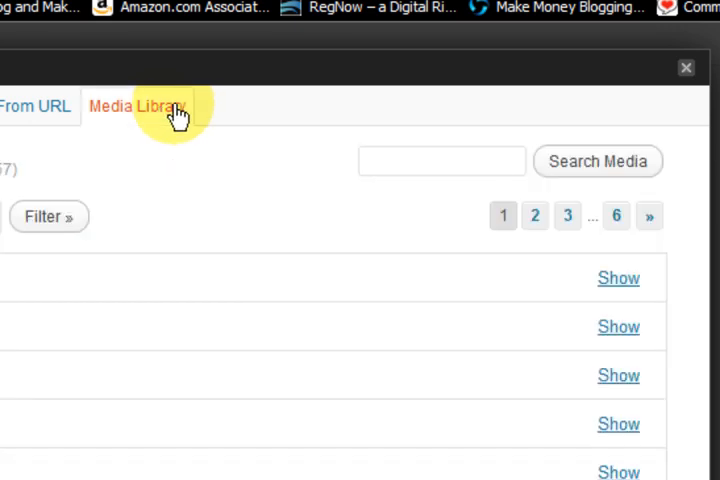
pyautogui.click(144, 106)
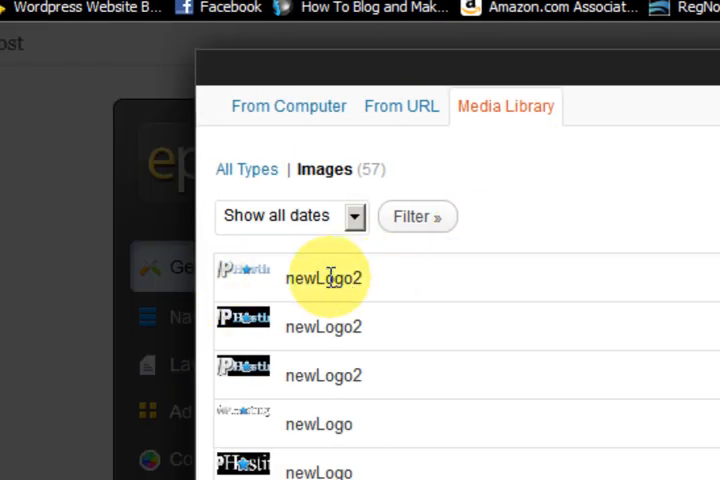
pyautogui.click(324, 276)
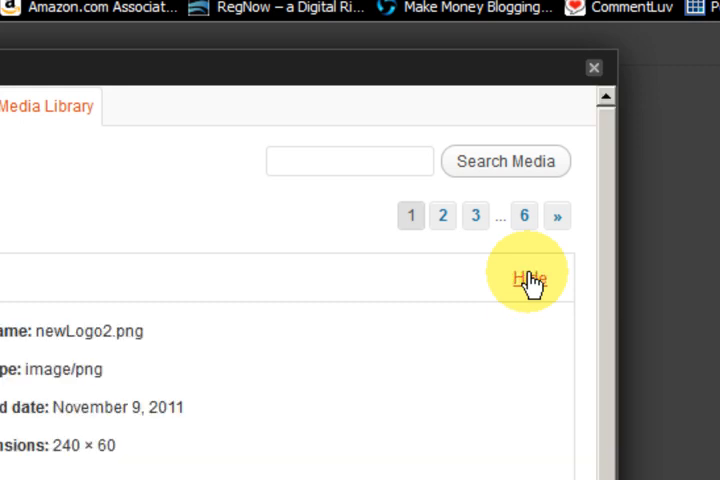
pyautogui.click(528, 272)
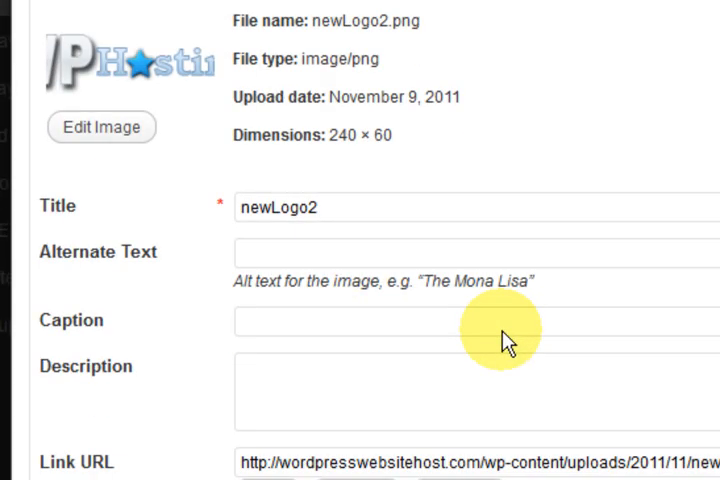
pyautogui.scroll(-3)
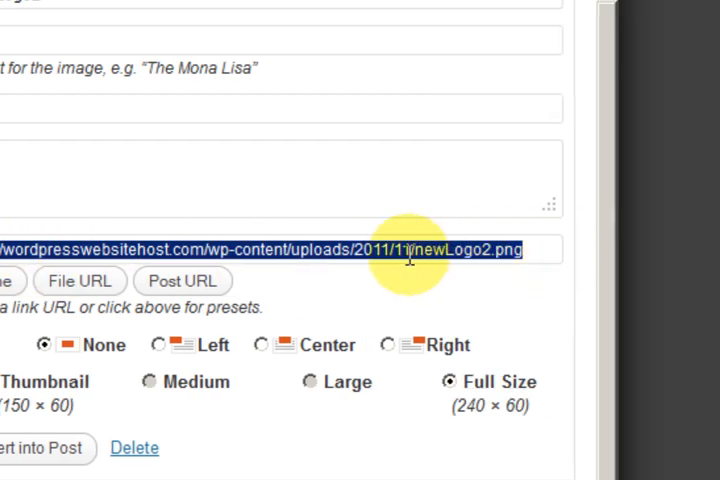
pyautogui.rightClick(410, 250)
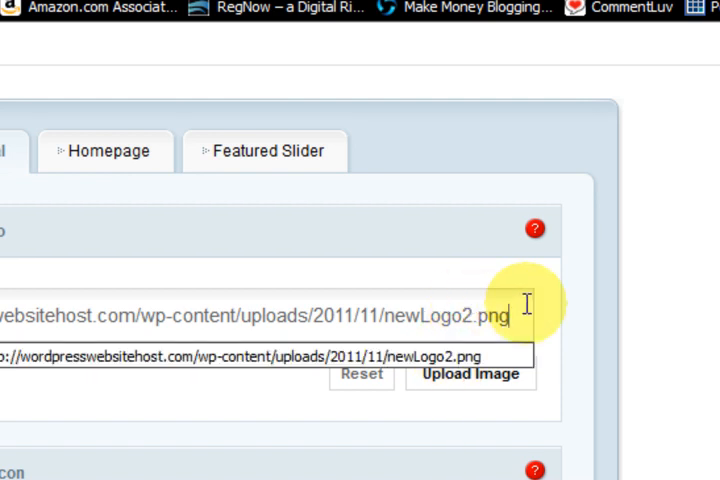
# Save the ePanel settings with the newLogo2.png address as the site logo
pyautogui.scroll(-3)
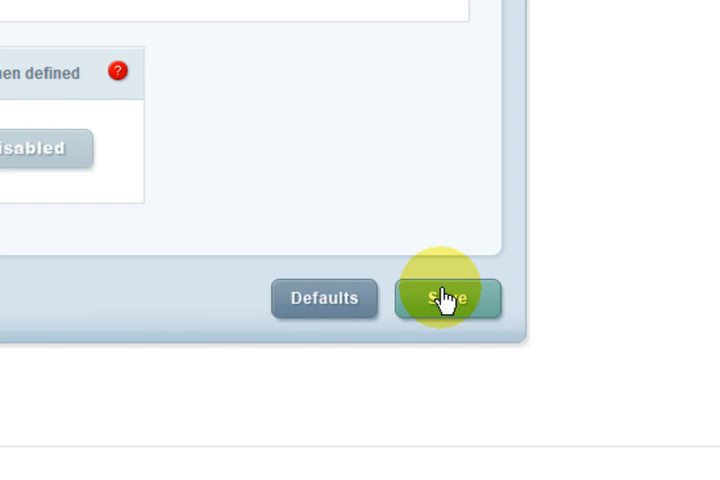
pyautogui.click(448, 298)
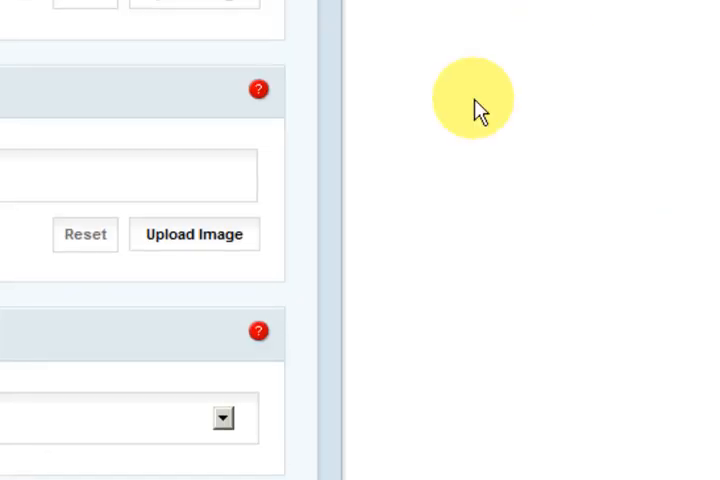
pyautogui.scroll(-3)
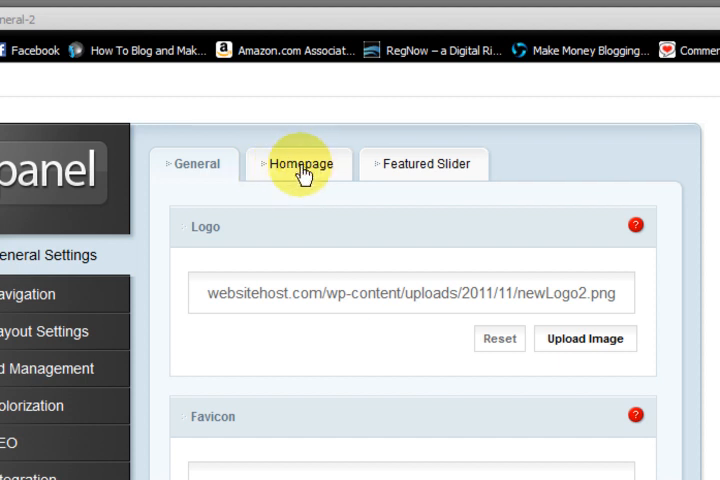
pyautogui.moveTo(300, 170)
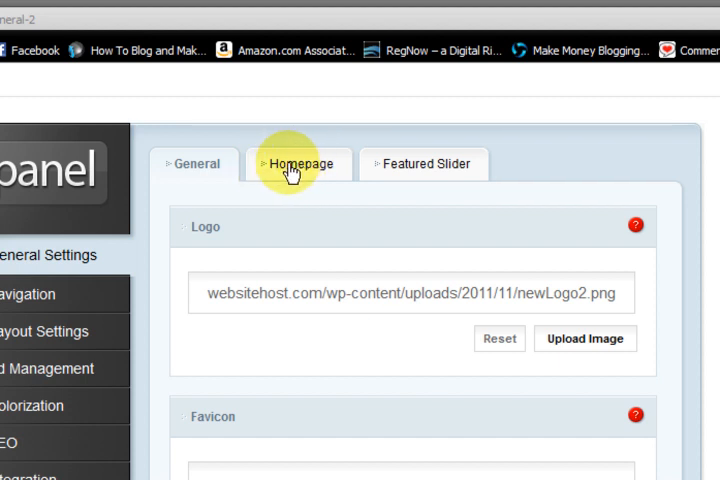
# Review the Homepage options: quote display and text, eight recent posts, category exclusions
pyautogui.click(300, 164)
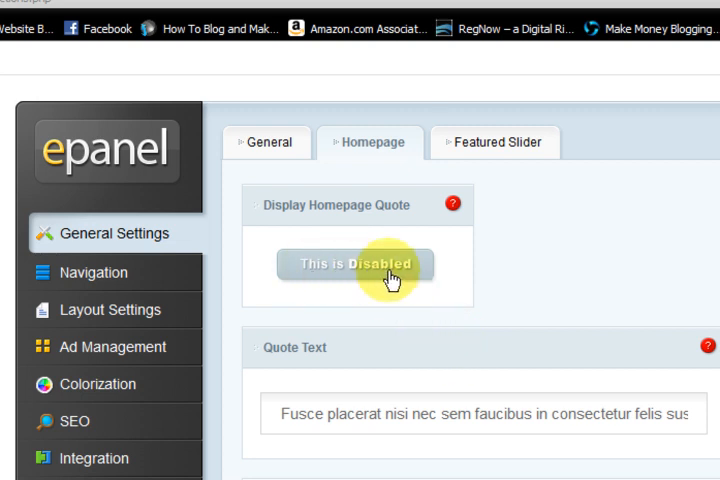
pyautogui.moveTo(404, 270)
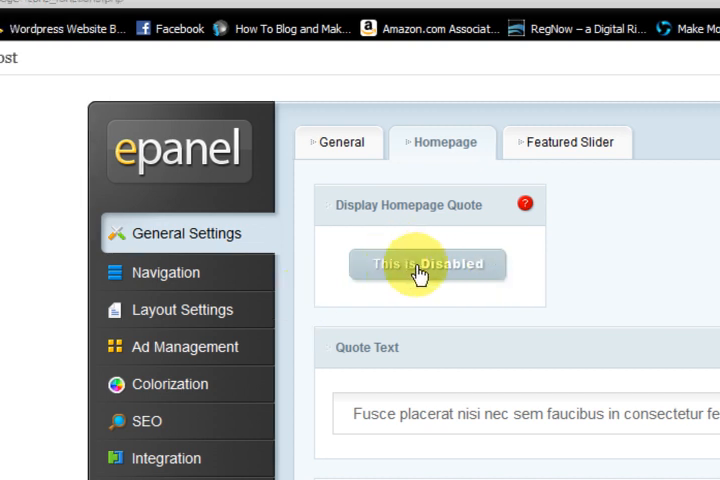
pyautogui.scroll(-3)
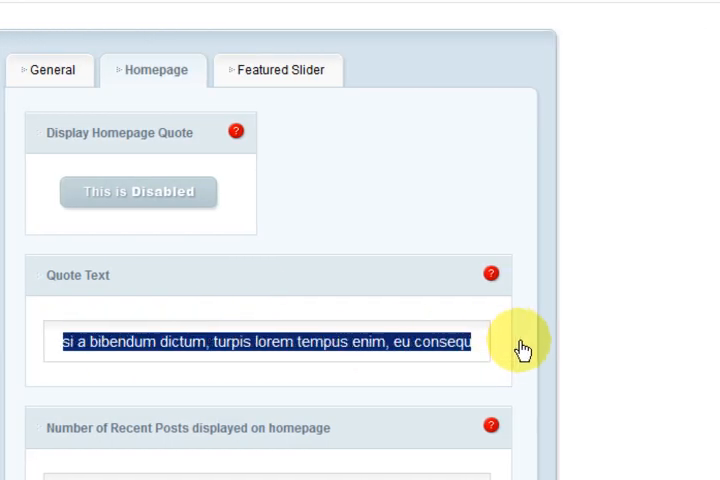
pyautogui.scroll(-3)
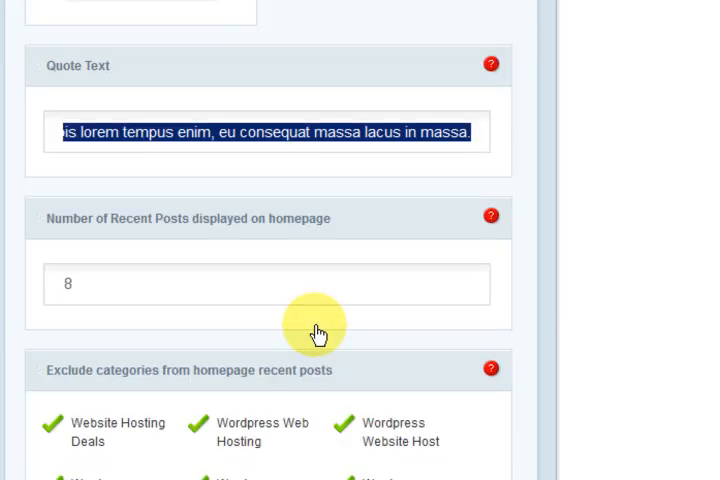
pyautogui.scroll(-3)
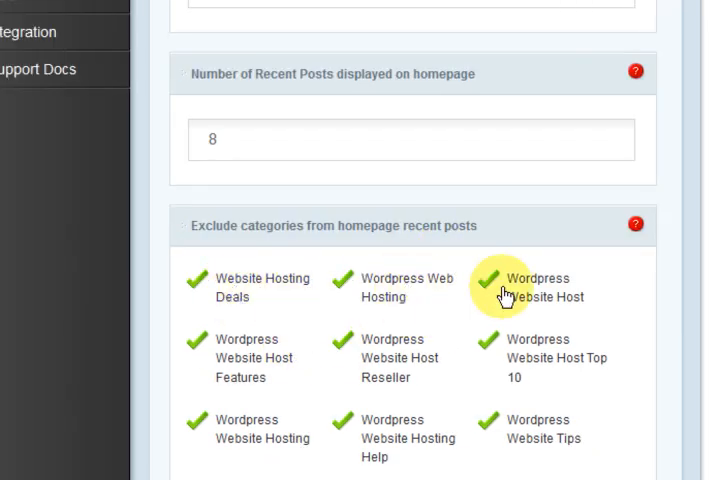
pyautogui.scroll(-3)
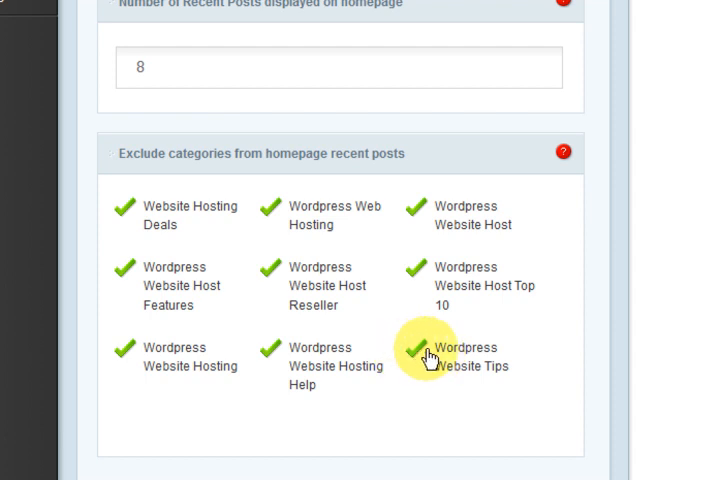
pyautogui.scroll(-3)
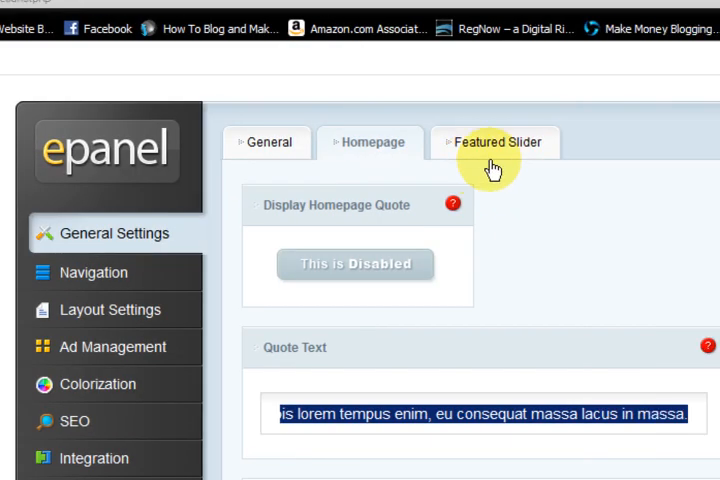
pyautogui.click(496, 142)
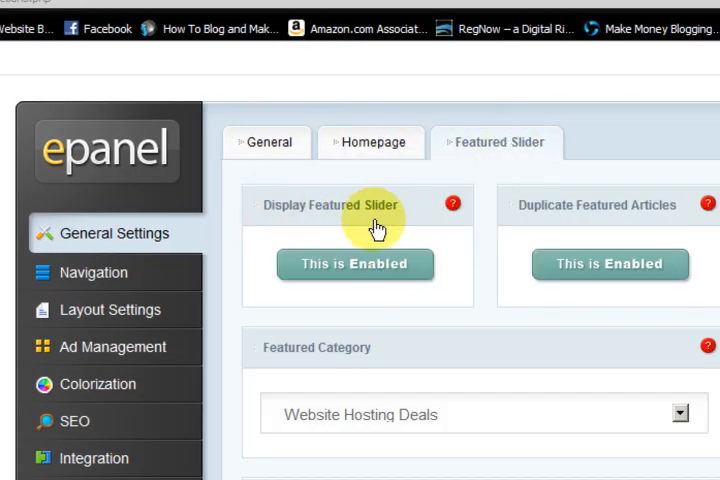
pyautogui.moveTo(400, 222)
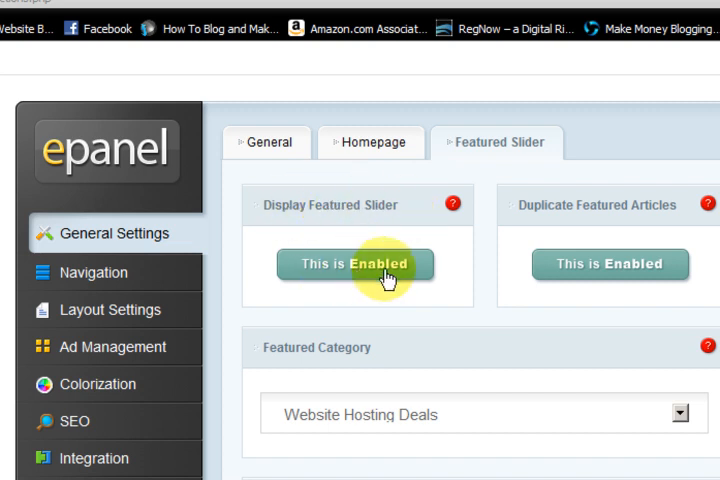
pyautogui.scroll(-3)
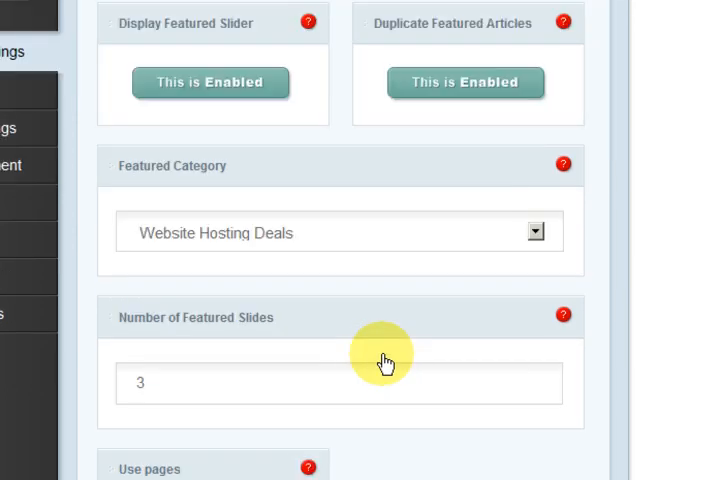
pyautogui.click(532, 232)
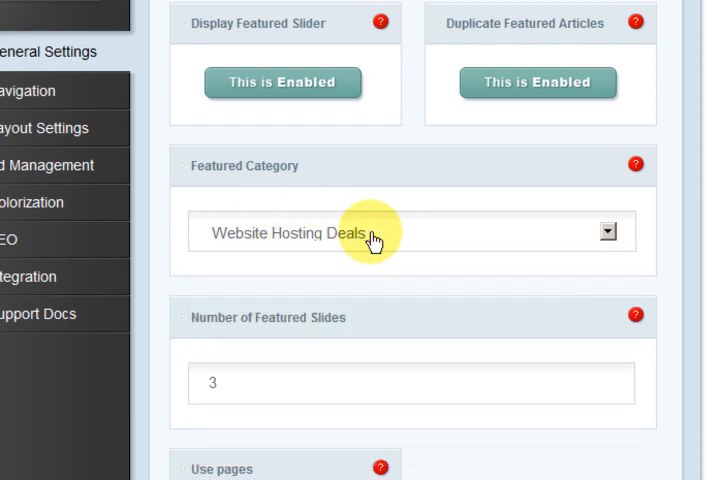
pyautogui.scroll(-3)
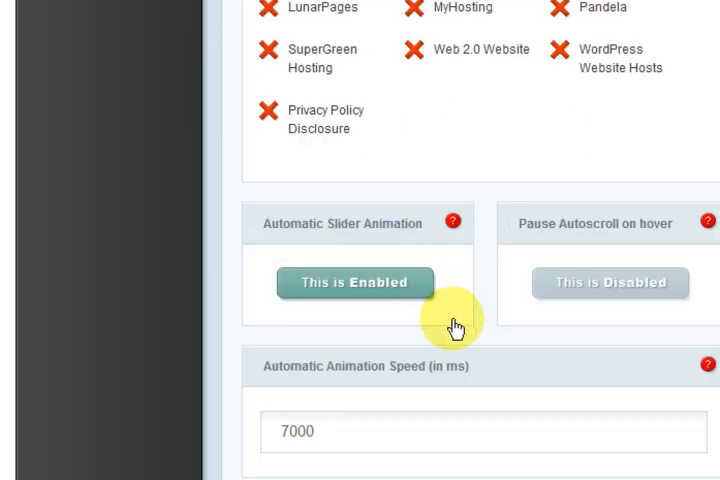
pyautogui.scroll(-3)
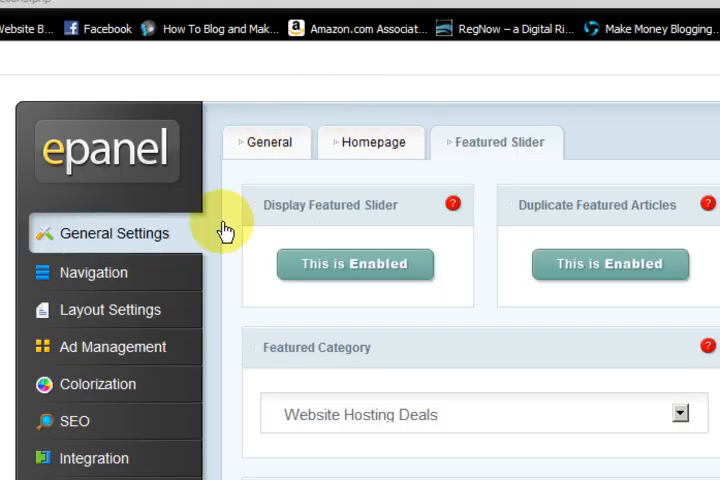
# Look through the Navigation section's Pages exclusion options
pyautogui.click(96, 272)
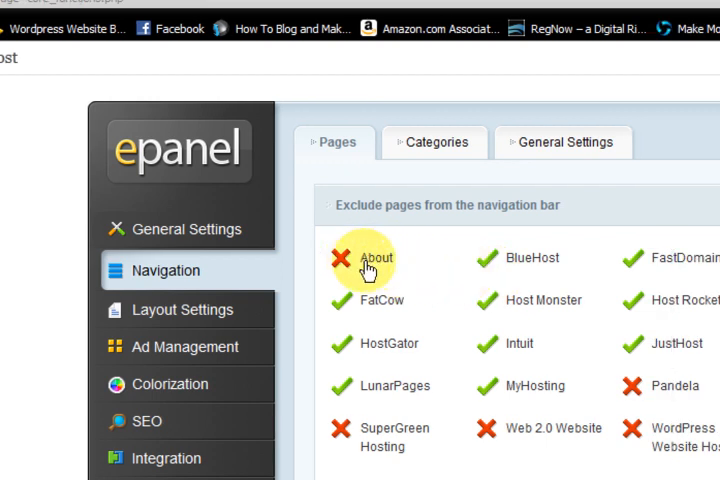
pyautogui.scroll(-3)
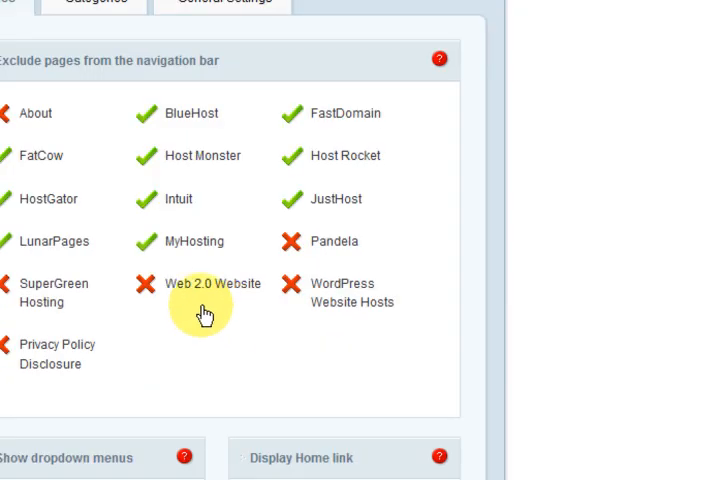
pyautogui.scroll(-3)
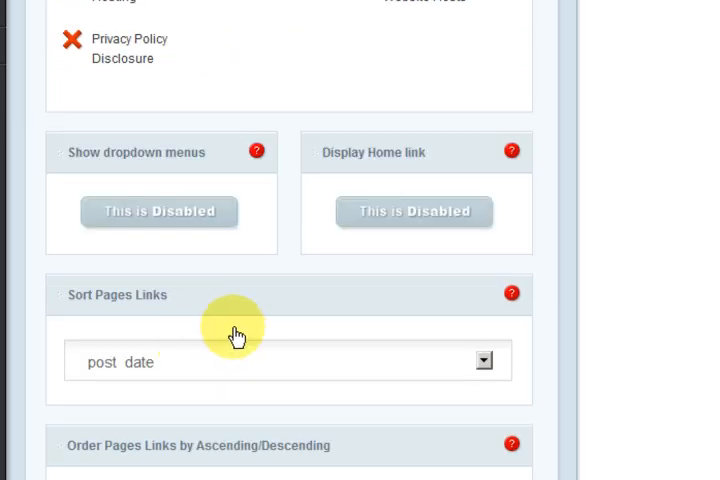
pyautogui.scroll(-3)
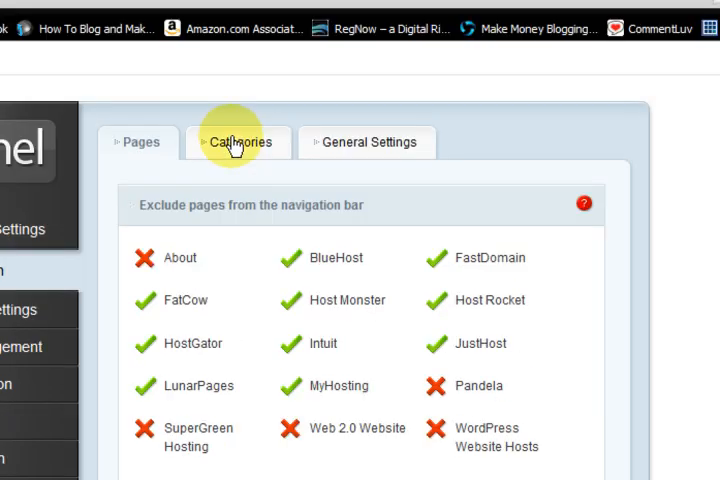
# View the Categories navigation options and then the navigation General Settings
pyautogui.click(238, 142)
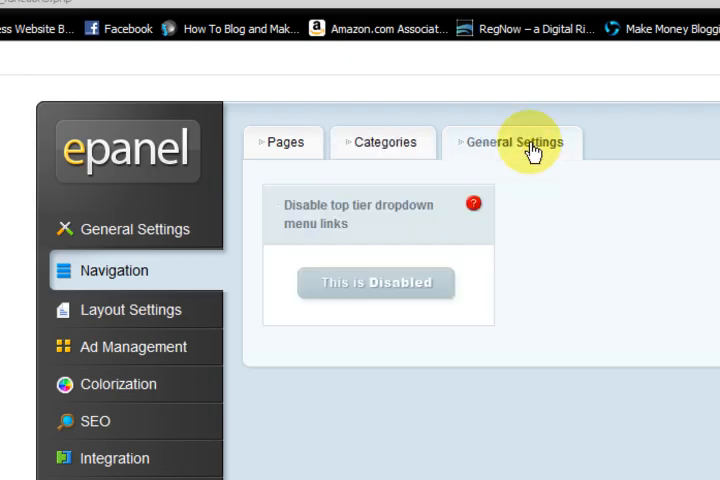
pyautogui.moveTo(540, 296)
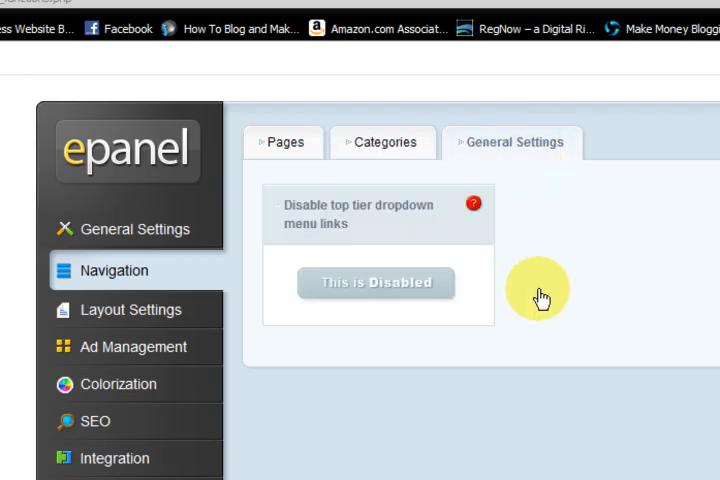
pyautogui.moveTo(404, 222)
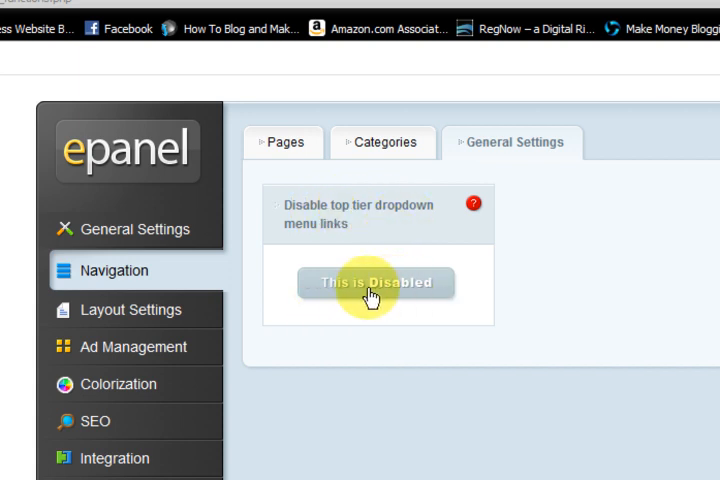
pyautogui.click(132, 308)
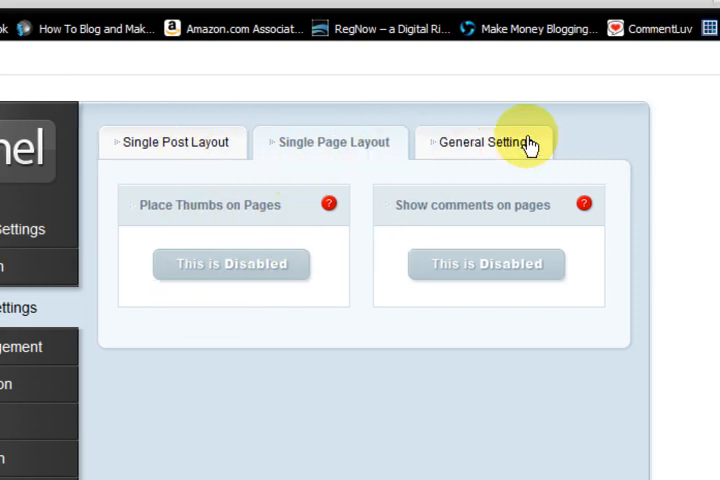
# View the Layout Settings general options, then move on to Ad Management
pyautogui.click(172, 142)
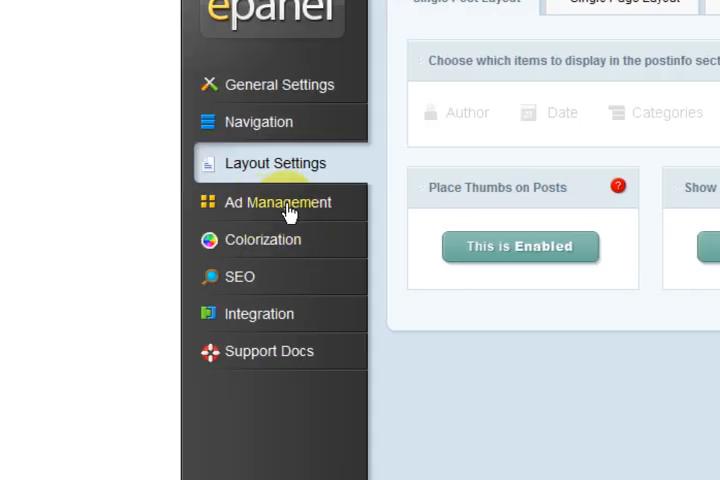
pyautogui.click(276, 202)
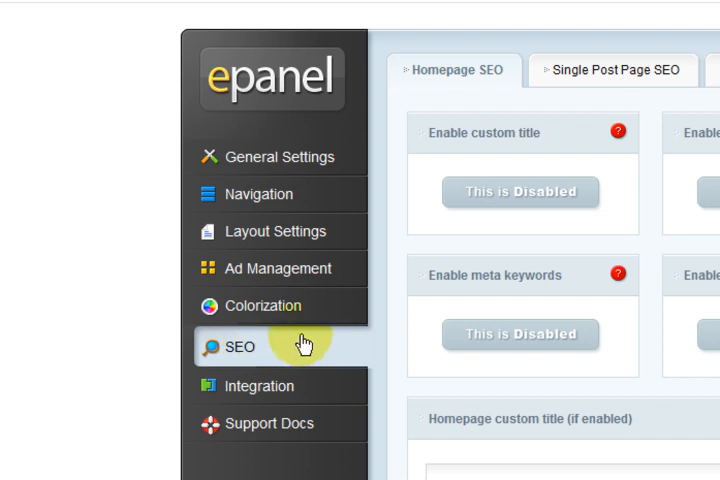
pyautogui.moveTo(300, 348)
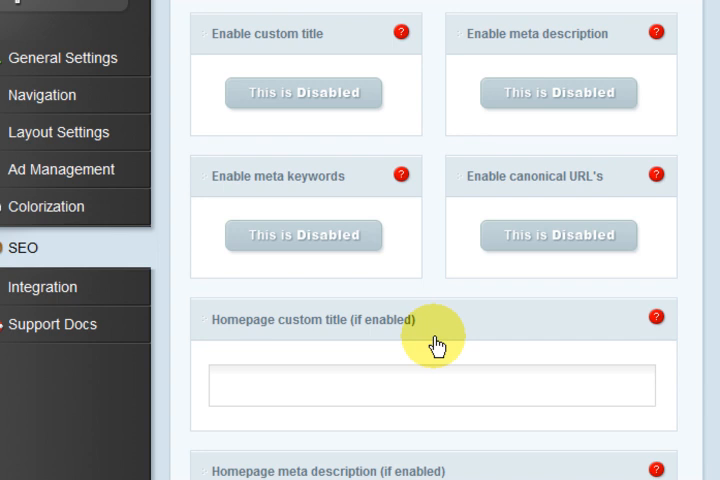
# Review the Homepage SEO options with custom title, description and keywords disabled
pyautogui.scroll(-3)
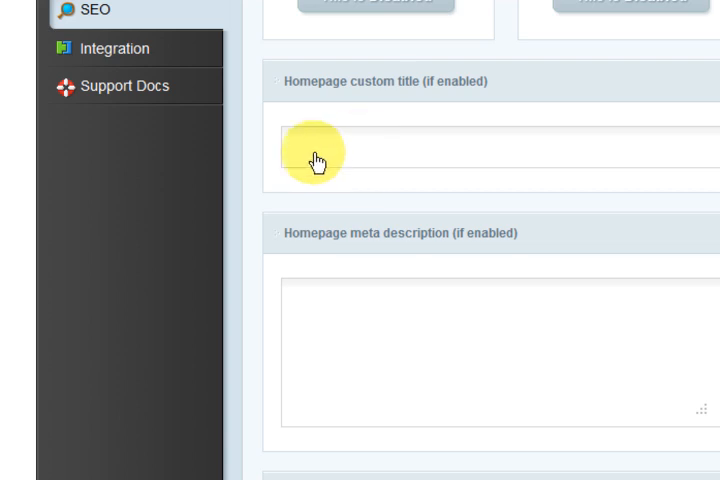
pyautogui.scroll(-3)
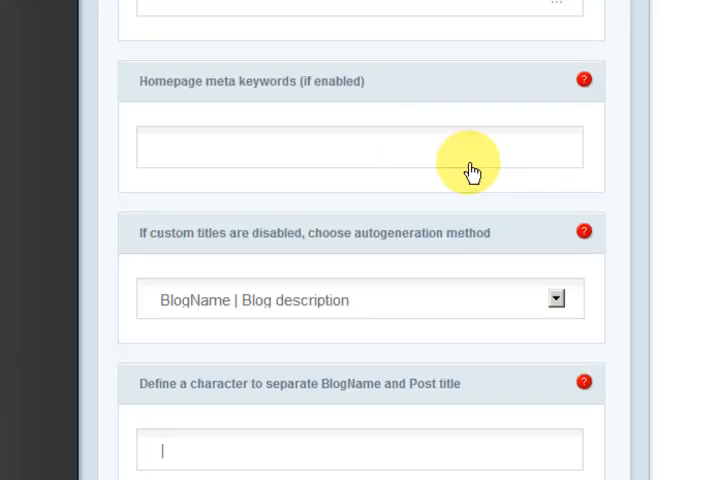
pyautogui.scroll(-3)
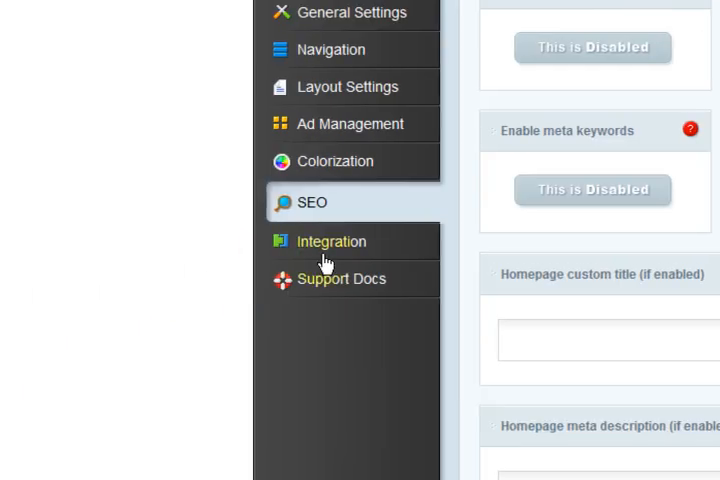
# Review the Code Integration fields: header, body, single top and bottom code enabled, boxes empty
pyautogui.click(332, 240)
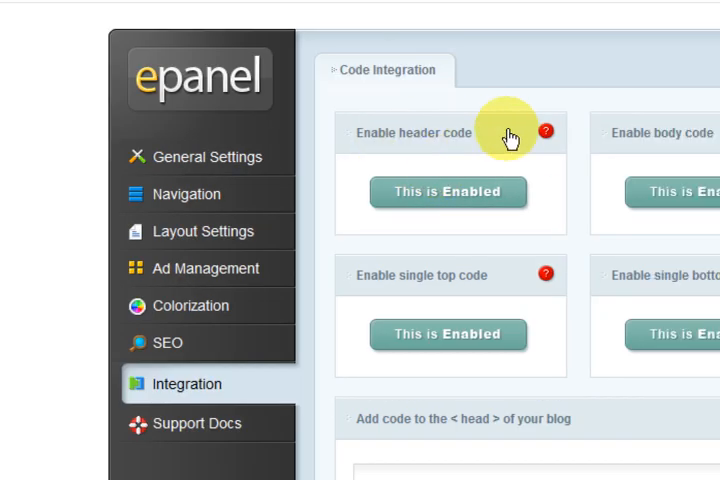
pyautogui.scroll(-3)
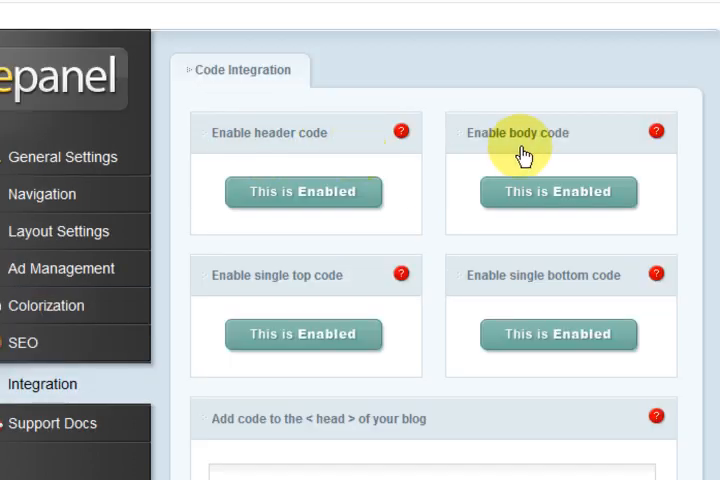
pyautogui.scroll(-3)
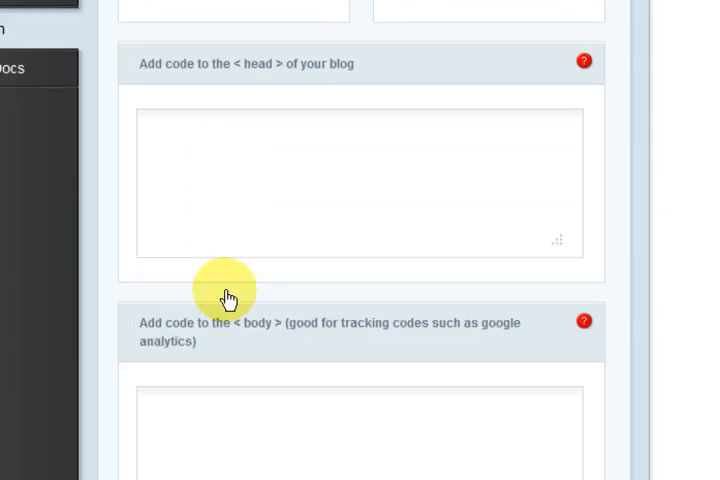
pyautogui.moveTo(380, 186)
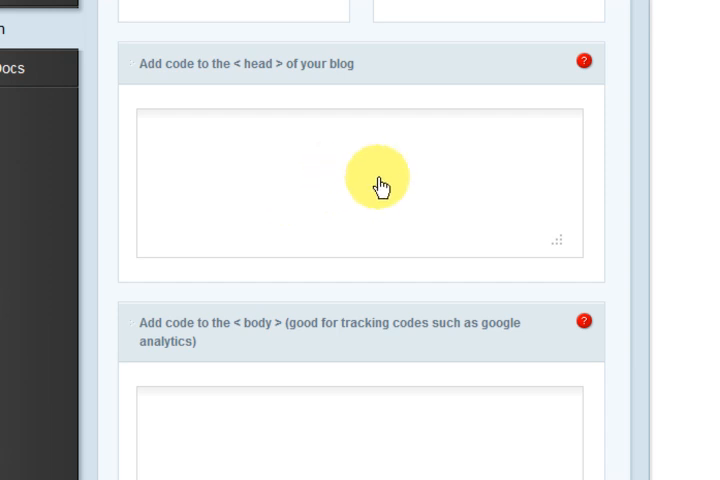
pyautogui.scroll(-3)
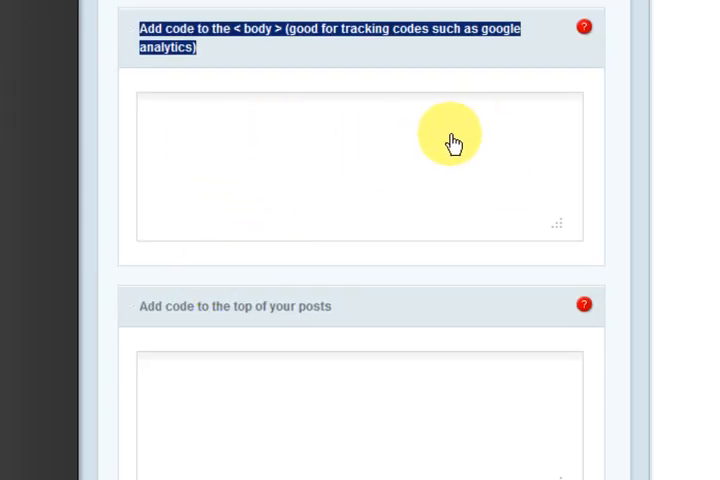
pyautogui.scroll(-3)
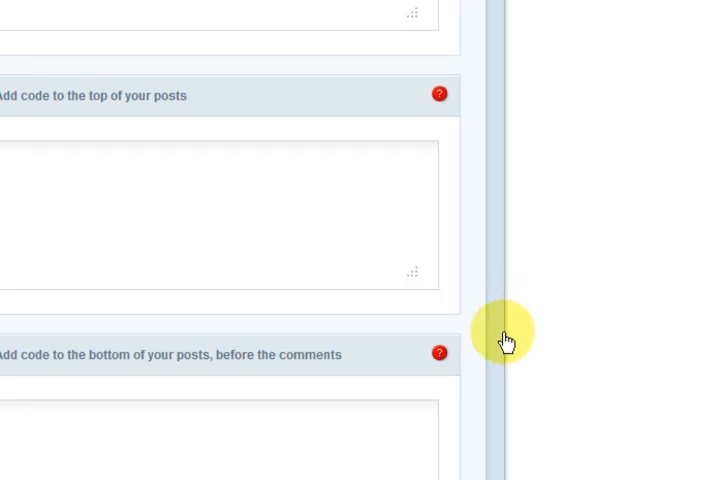
pyautogui.scroll(-3)
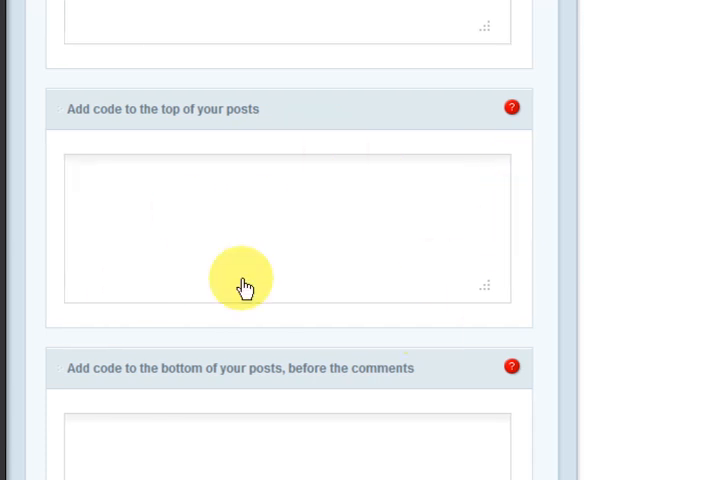
pyautogui.scroll(-3)
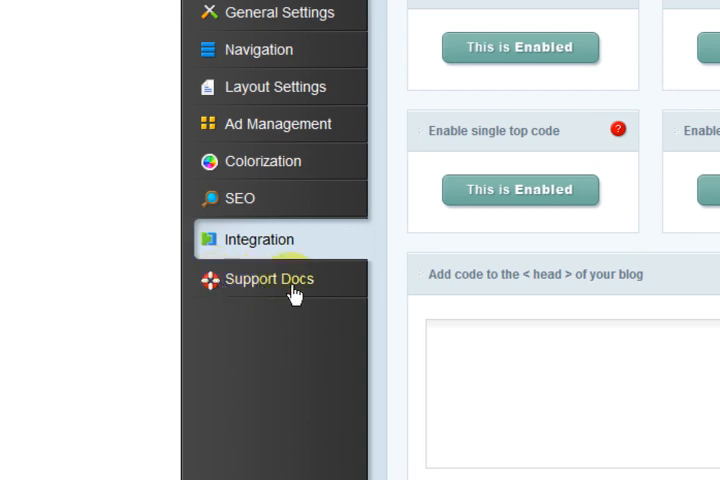
pyautogui.click(270, 278)
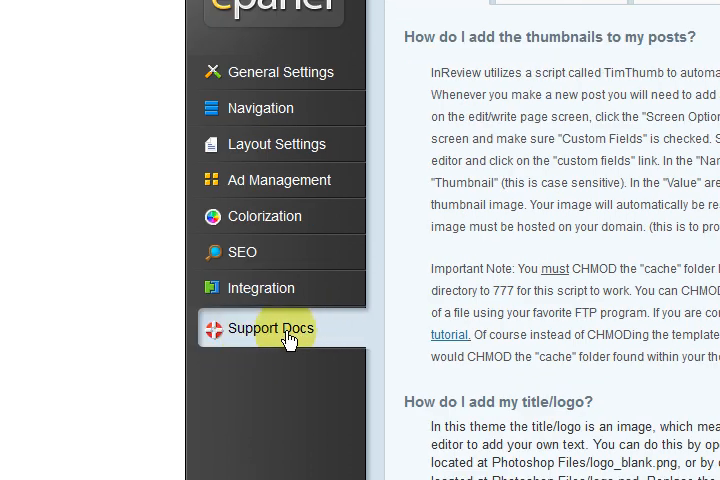
pyautogui.moveTo(418, 144)
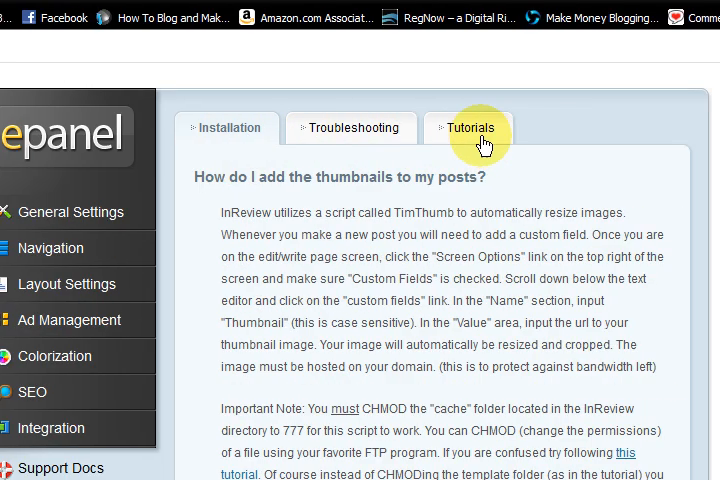
pyautogui.click(470, 128)
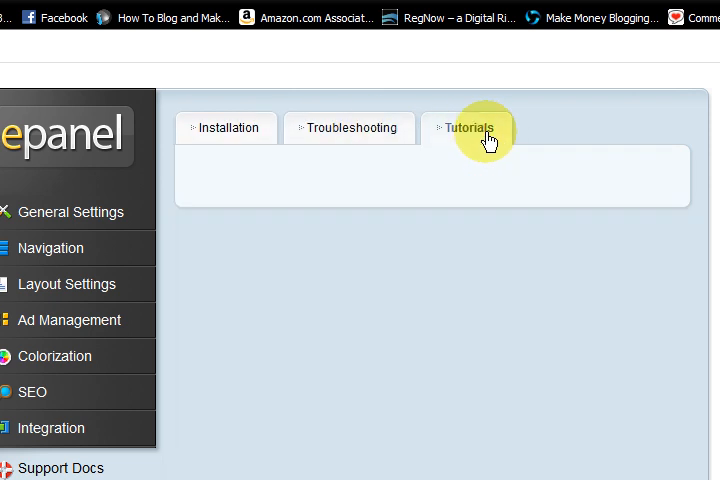
pyautogui.click(468, 128)
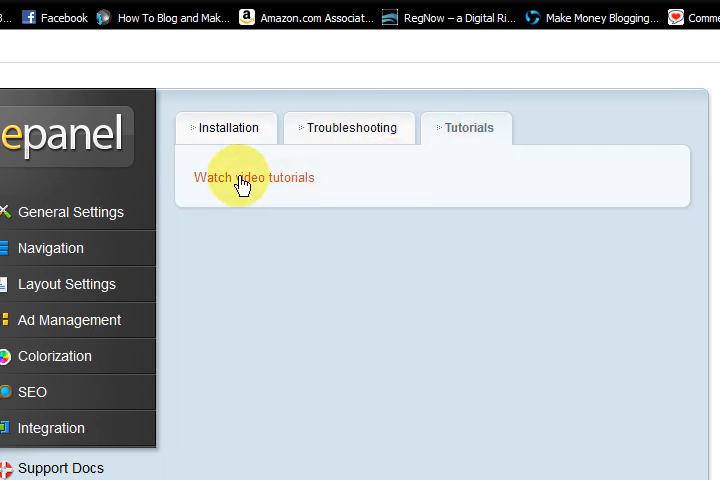
pyautogui.click(226, 128)
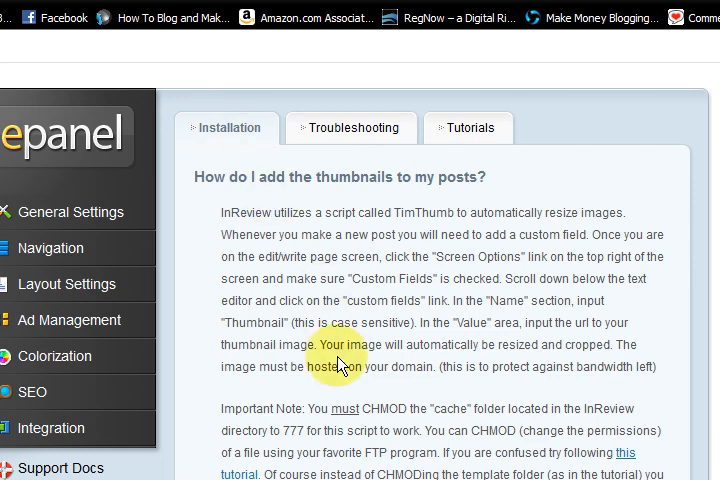
pyautogui.scroll(-3)
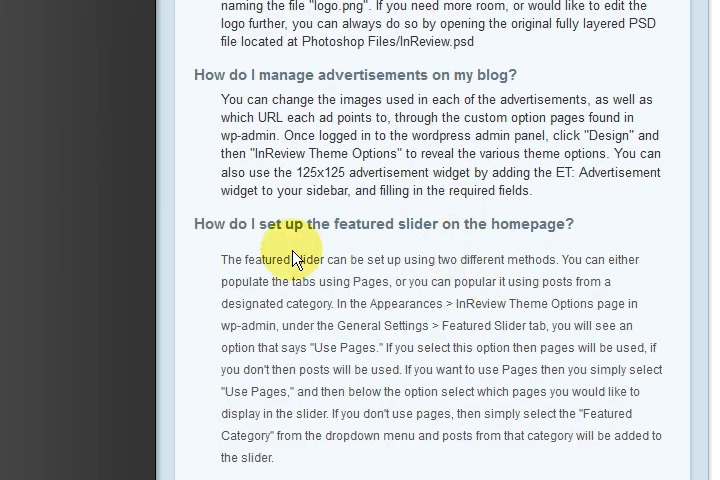
pyautogui.scroll(-3)
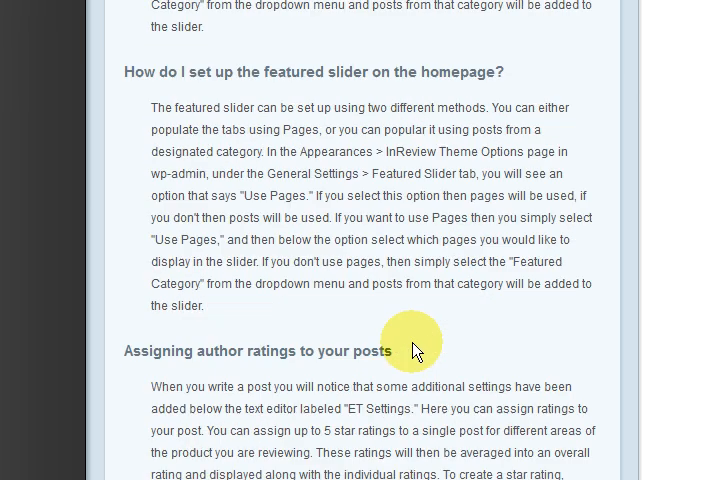
pyautogui.scroll(-3)
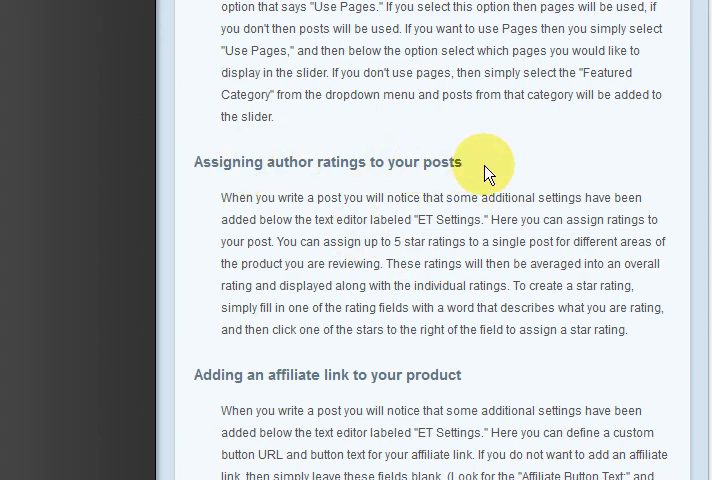
pyautogui.scroll(-3)
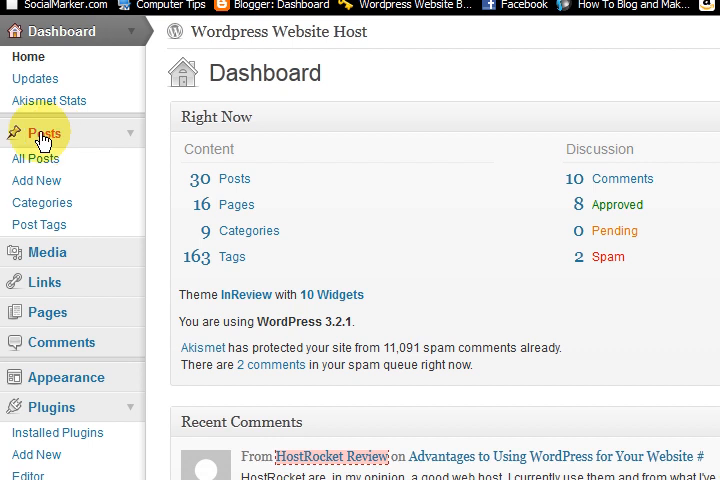
pyautogui.moveTo(36, 160)
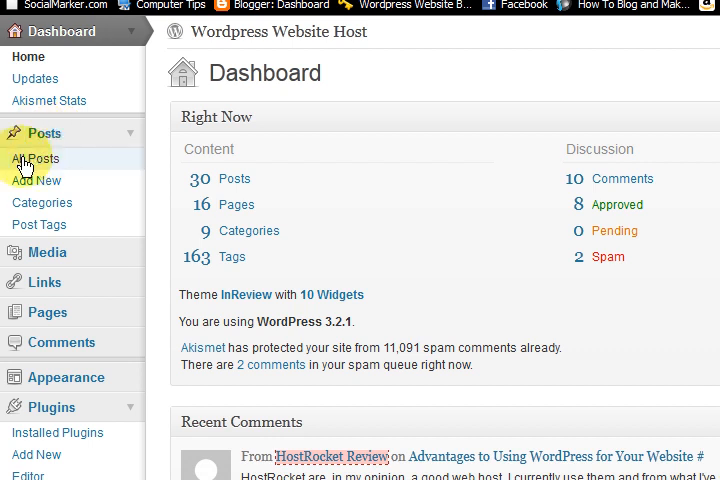
# From All Posts open the '5 WordPress Website Hosting Add-Ons' review, then view it live
pyautogui.click(36, 158)
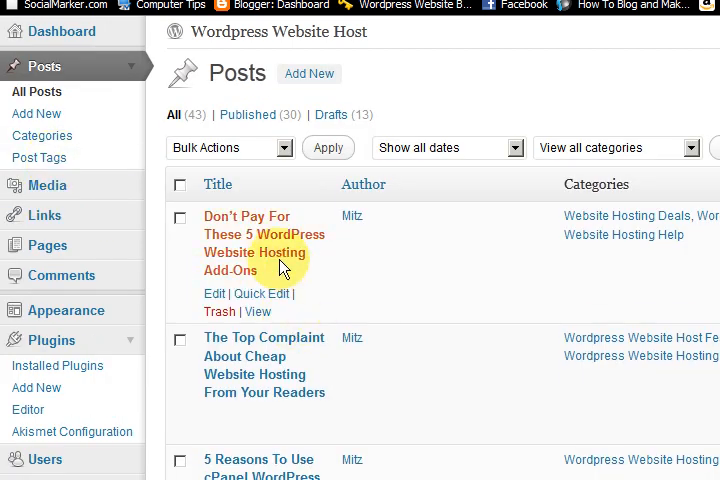
pyautogui.moveTo(270, 244)
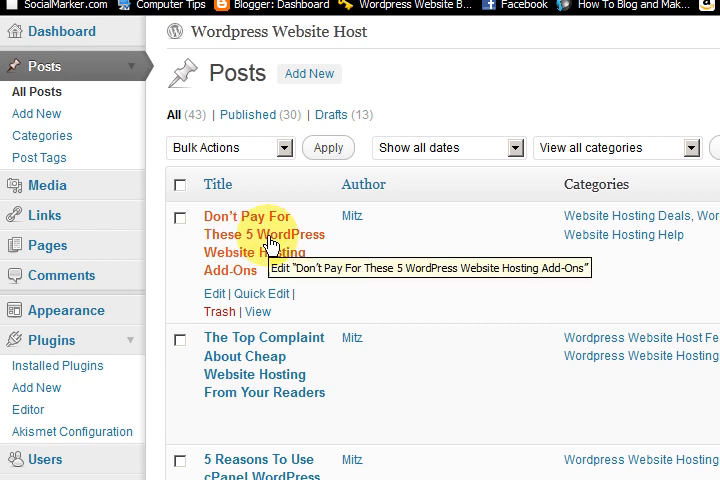
pyautogui.click(264, 232)
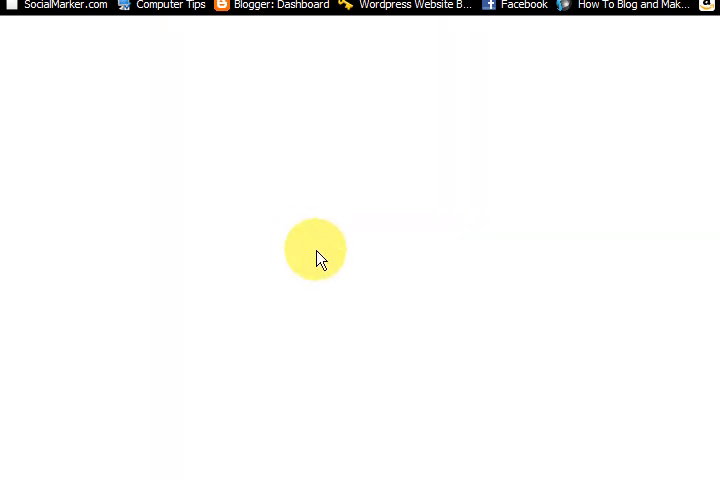
pyautogui.click(500, 52)
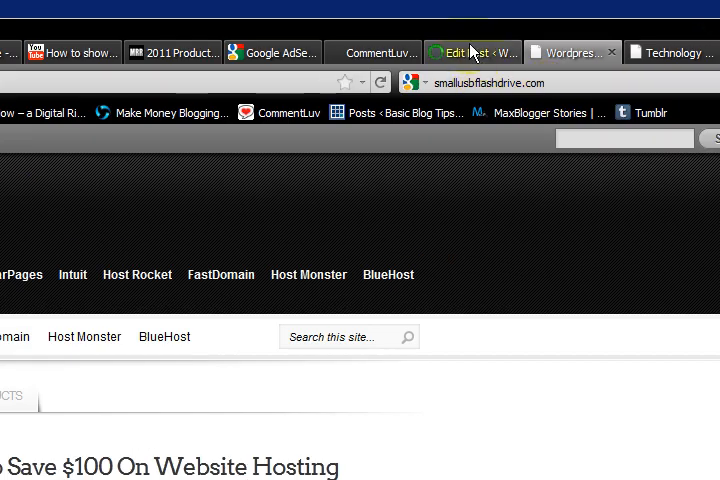
pyautogui.click(472, 52)
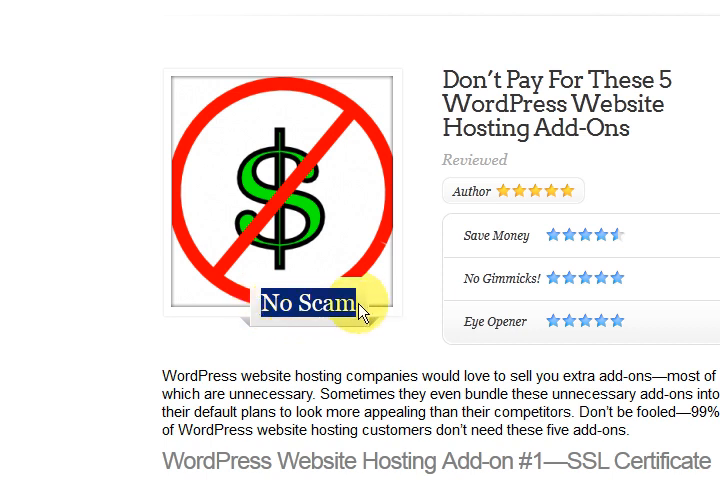
pyautogui.moveTo(296, 216)
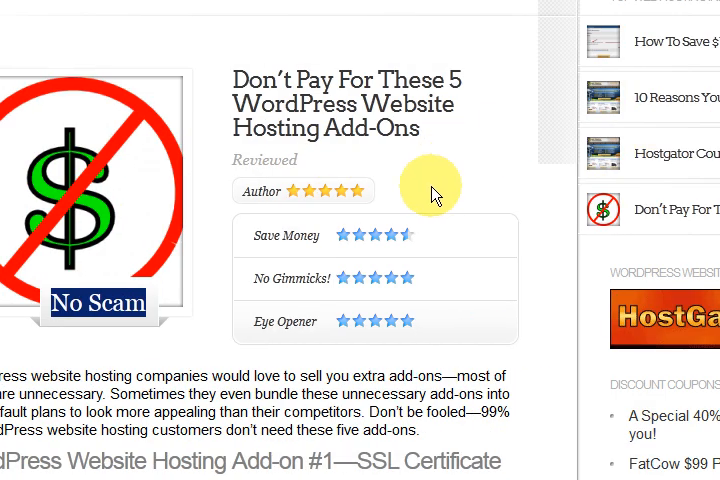
pyautogui.moveTo(304, 270)
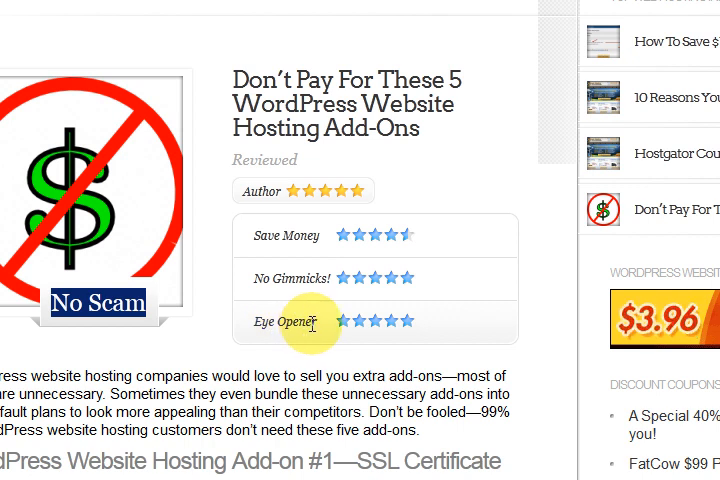
pyautogui.moveTo(412, 252)
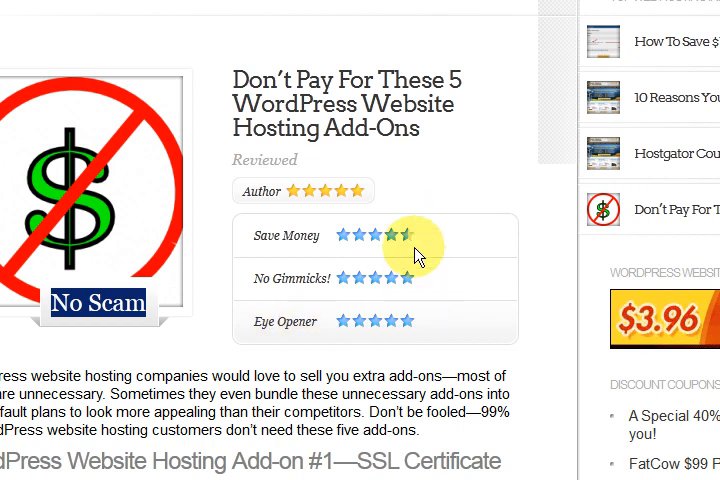
pyautogui.scroll(-3)
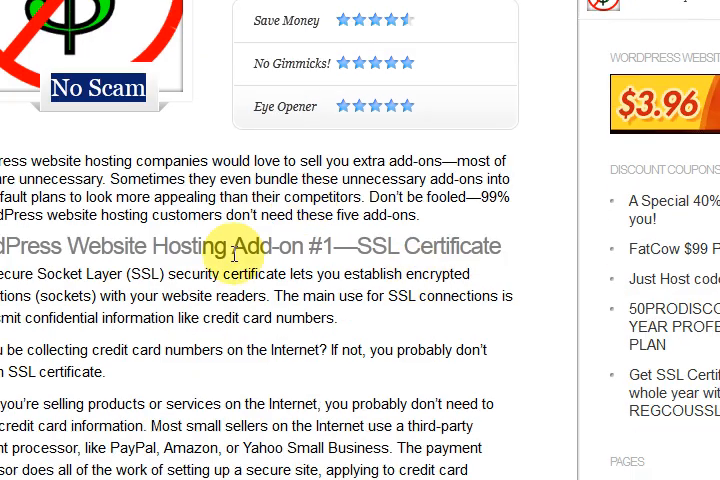
pyautogui.scroll(-3)
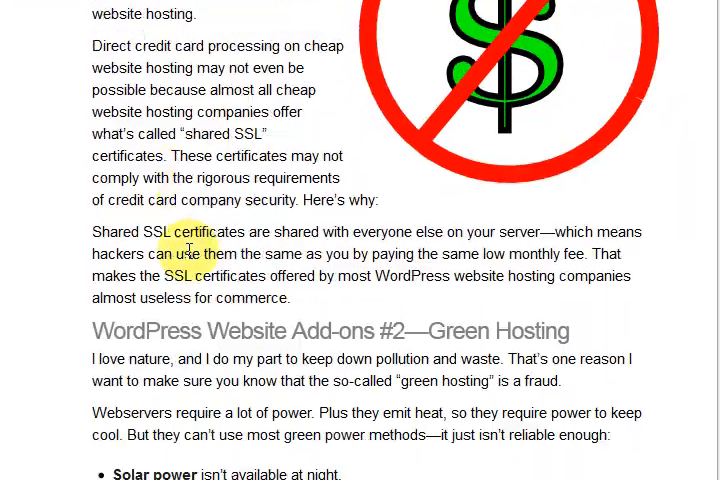
pyautogui.scroll(-3)
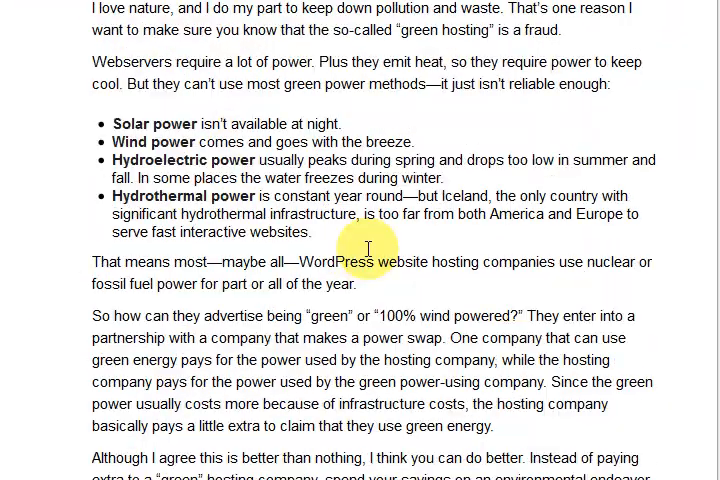
pyautogui.scroll(-3)
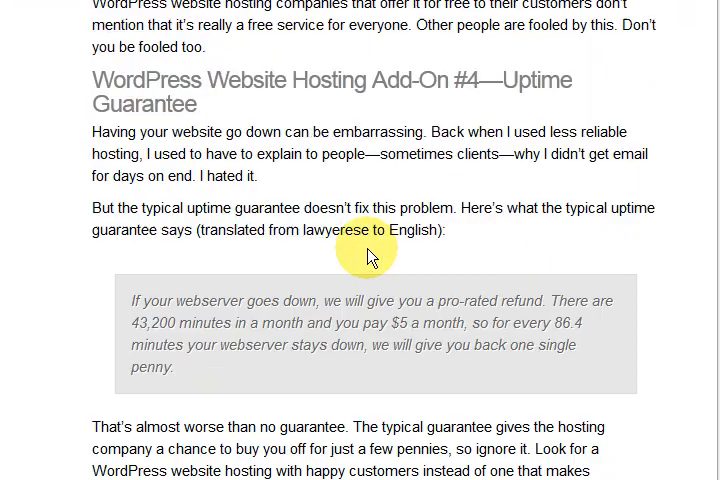
pyautogui.scroll(-3)
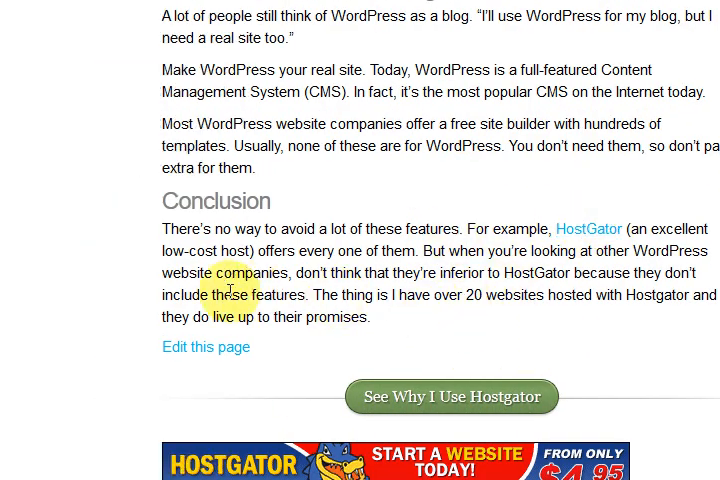
pyautogui.scroll(-3)
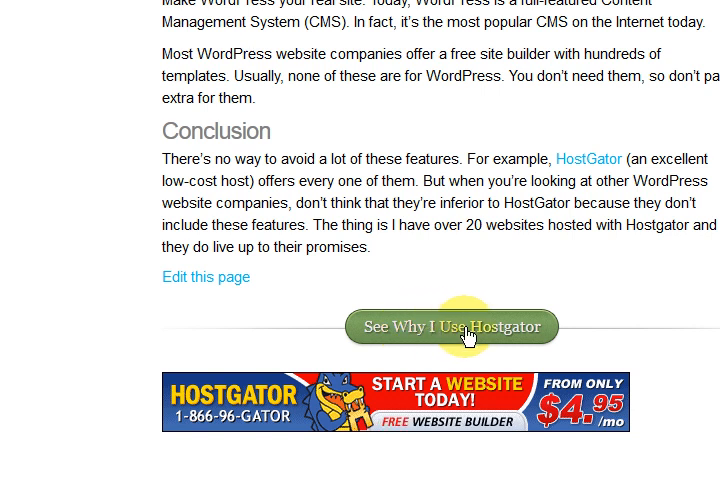
pyautogui.scroll(-3)
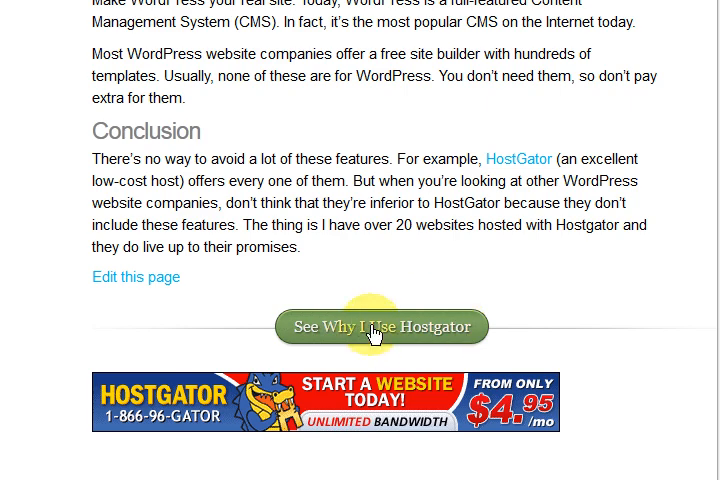
# Return to the hosting add-ons review's editor and bring its Categories box into view
pyautogui.click(474, 52)
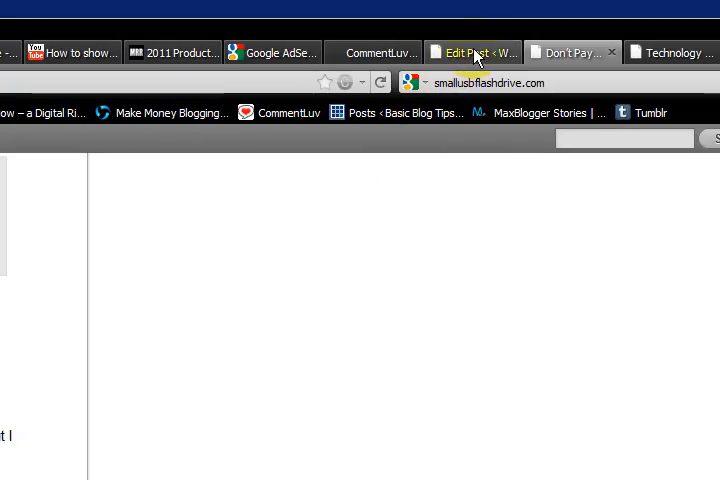
pyautogui.click(474, 52)
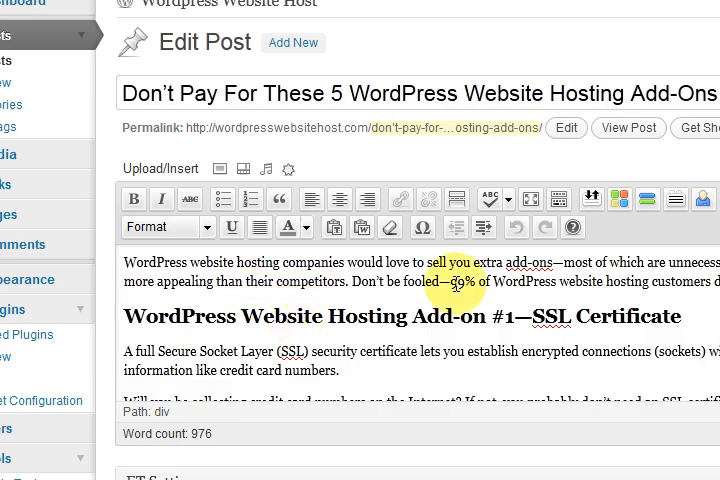
pyautogui.hscroll(3)
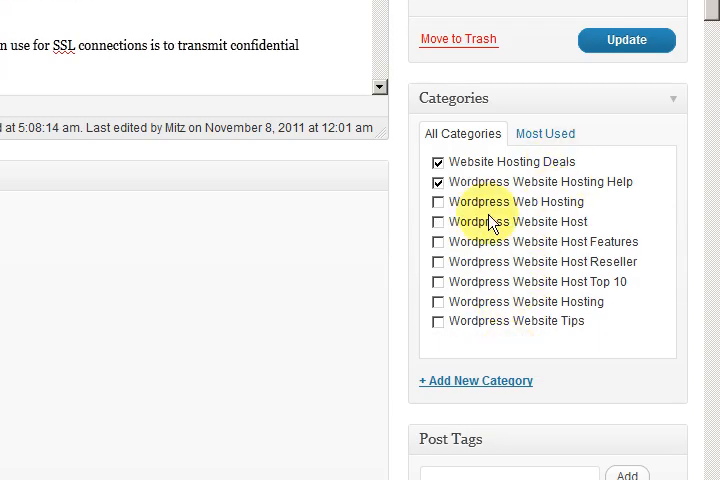
pyautogui.moveTo(570, 172)
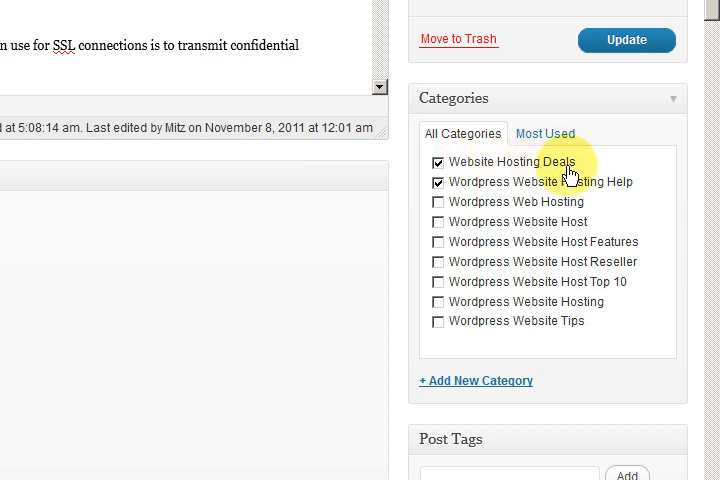
pyautogui.moveTo(568, 166)
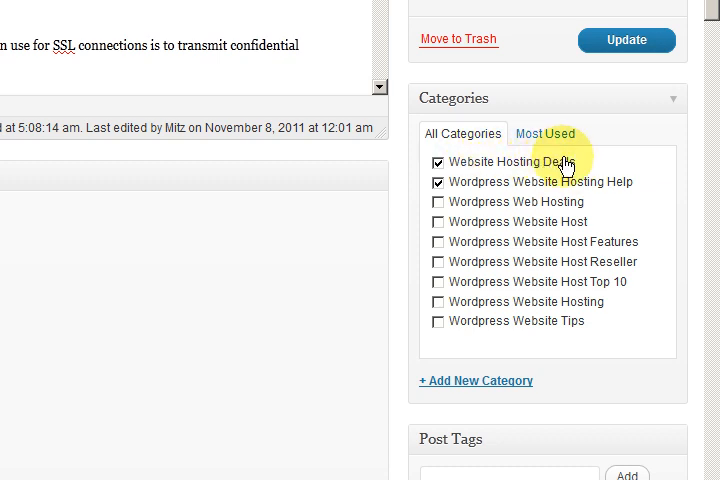
pyautogui.scroll(-3)
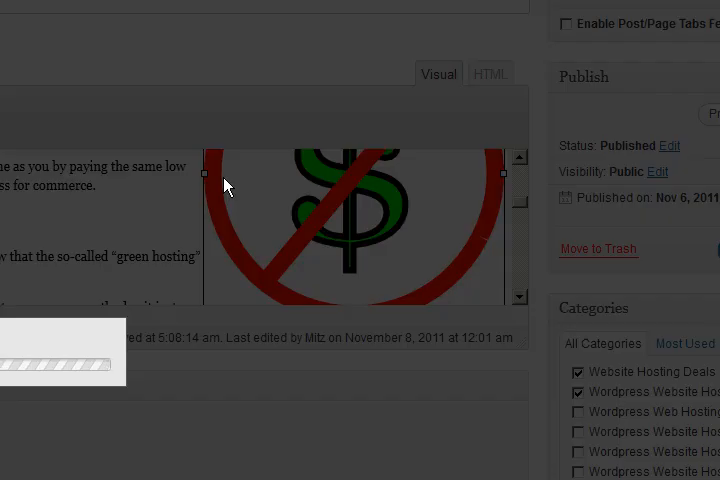
# Show the crossed-out dollar image's Advanced Settings with its image URL
pyautogui.click(224, 172)
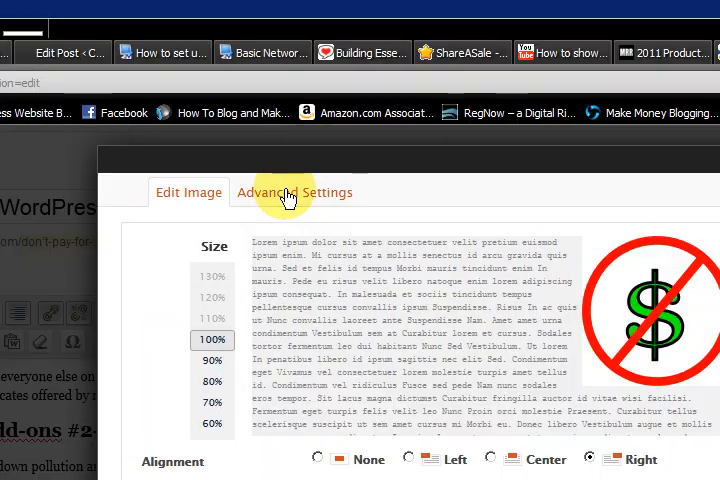
pyautogui.click(294, 192)
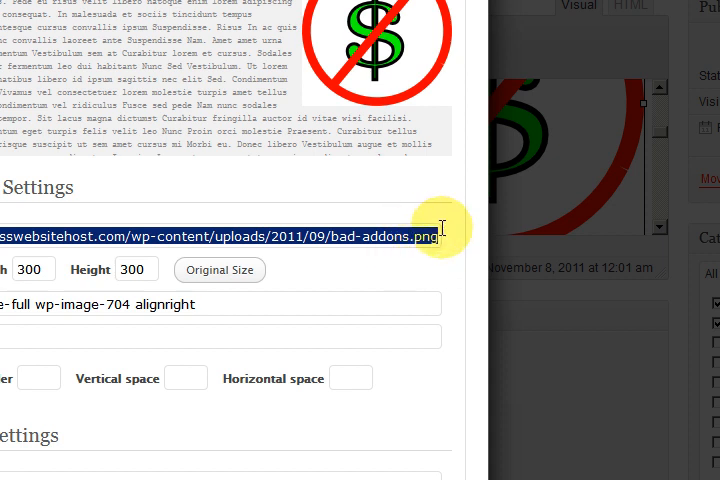
pyautogui.scroll(-3)
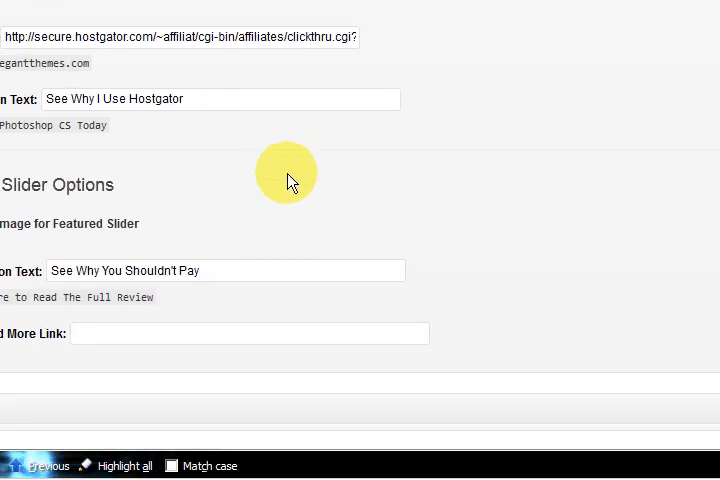
# Add a custom field named Thumbnail whose value is the pasted image URL
pyautogui.scroll(-3)
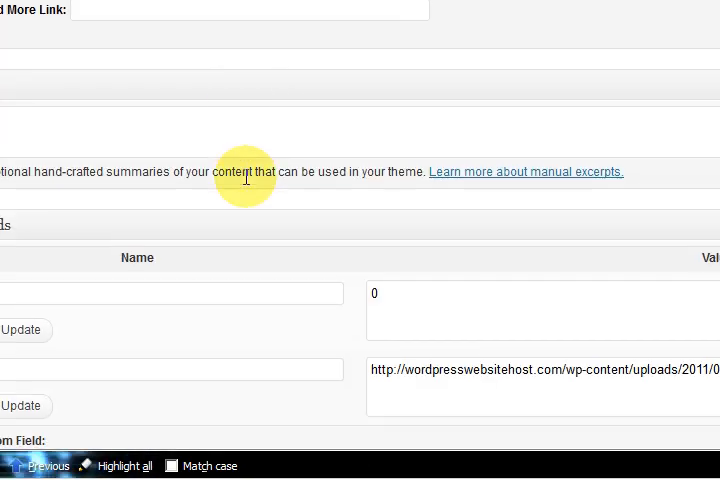
pyautogui.scroll(-3)
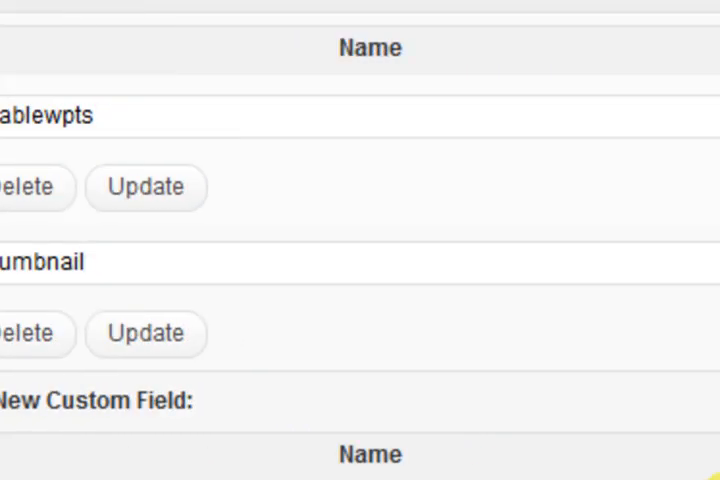
pyautogui.scroll(-3)
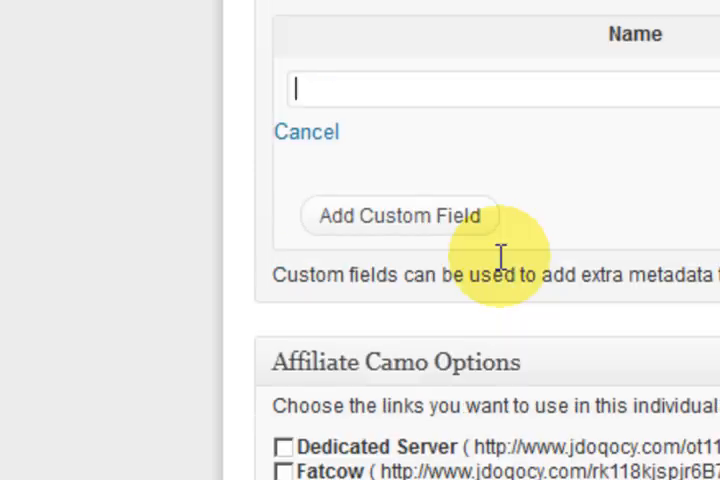
pyautogui.write('Thu')
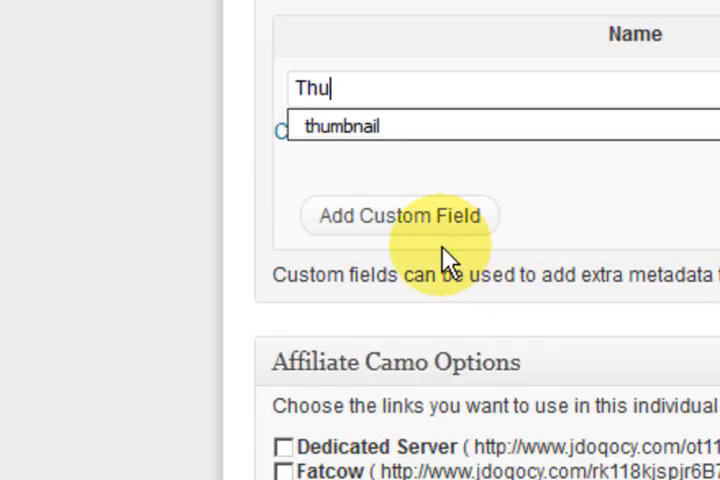
pyautogui.write('m')
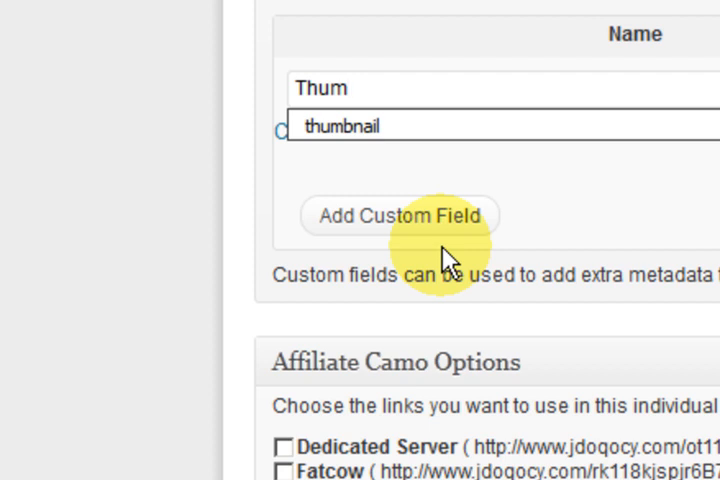
pyautogui.click(340, 88)
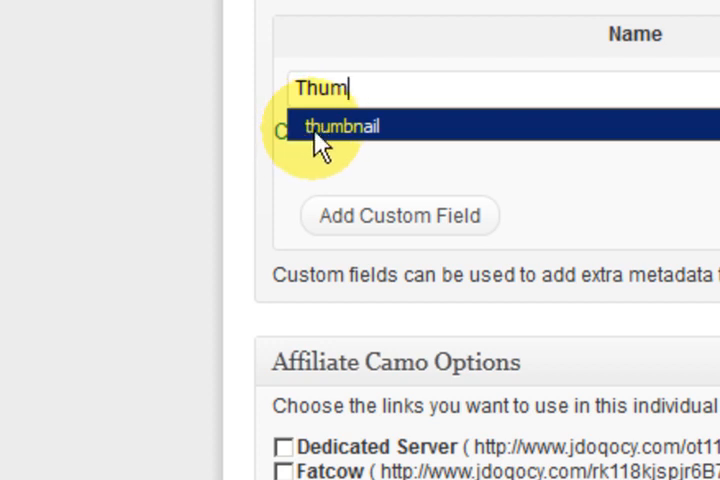
pyautogui.moveTo(368, 88)
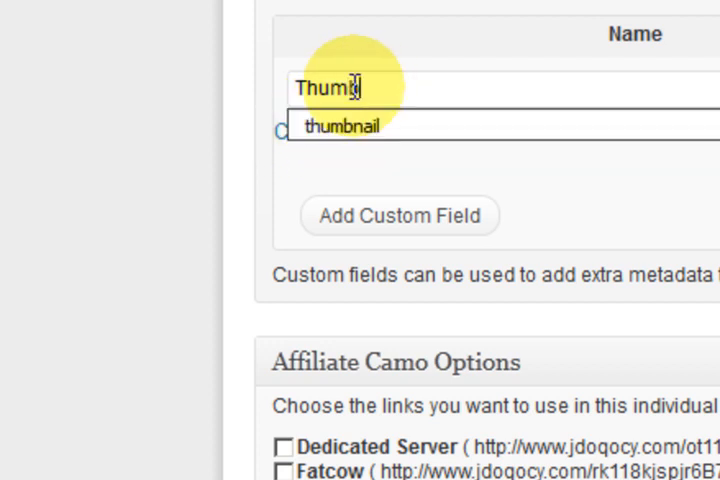
pyautogui.write('nal')
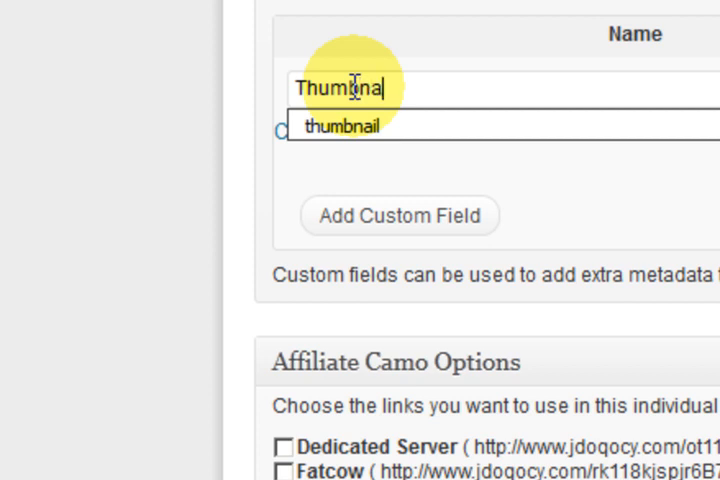
pyautogui.write('i')
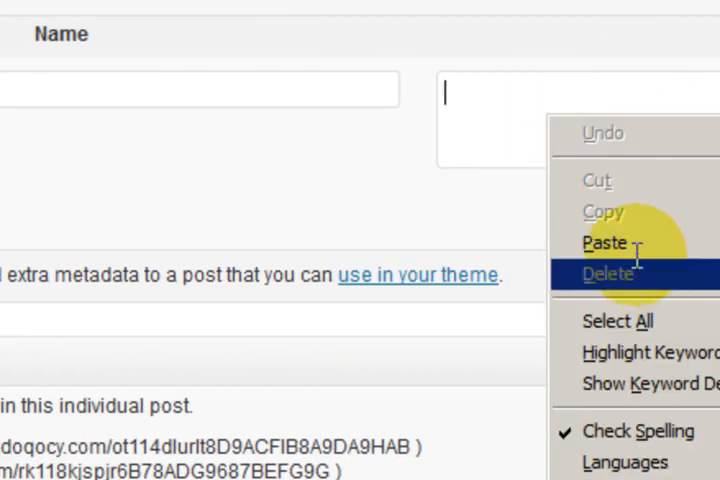
pyautogui.click(602, 244)
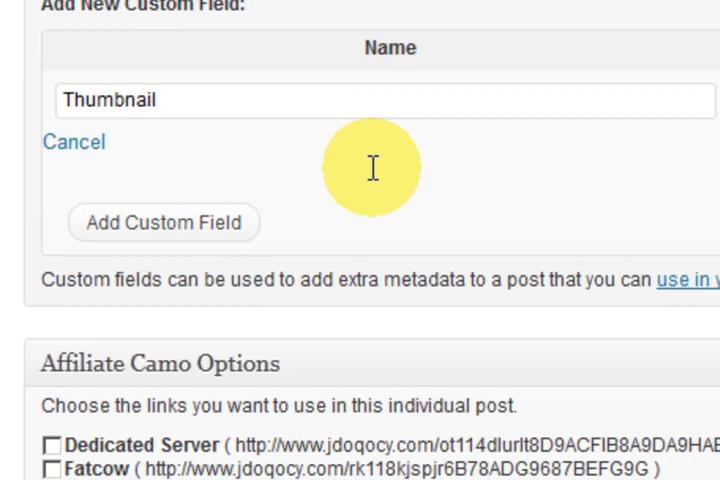
pyautogui.click(164, 222)
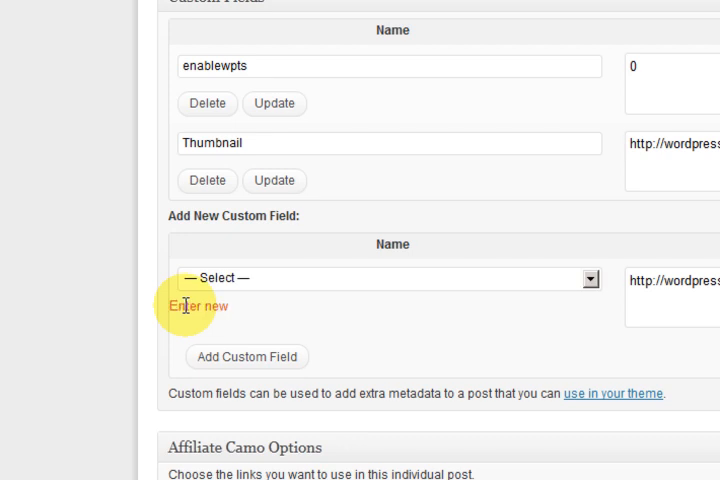
pyautogui.moveTo(270, 156)
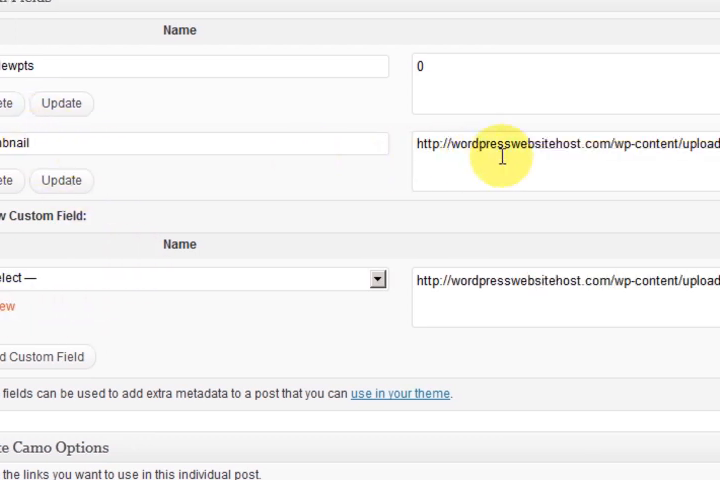
pyautogui.scroll(-3)
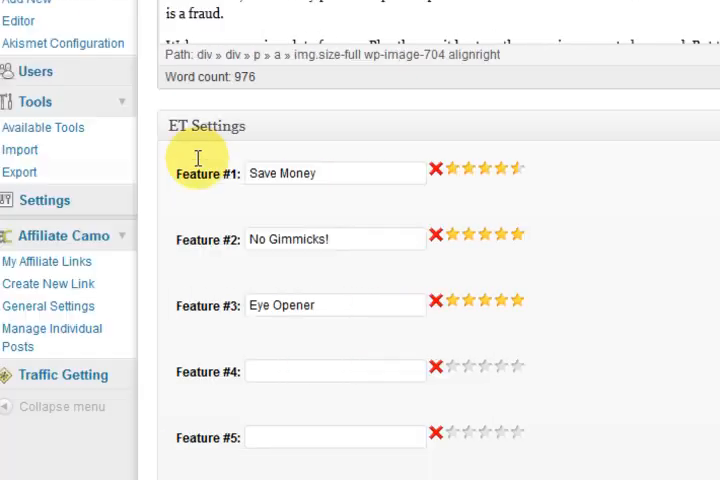
# Set Feature #3, Eye Opener, to a four-star rating in ET Settings
pyautogui.doubleClick(310, 174)
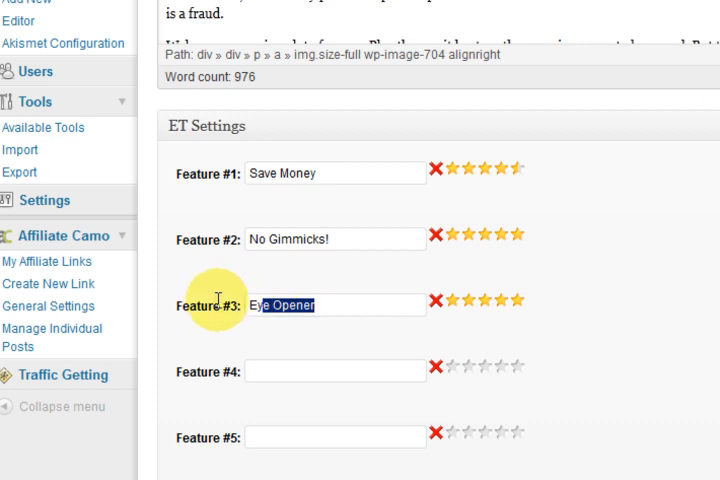
pyautogui.click(464, 300)
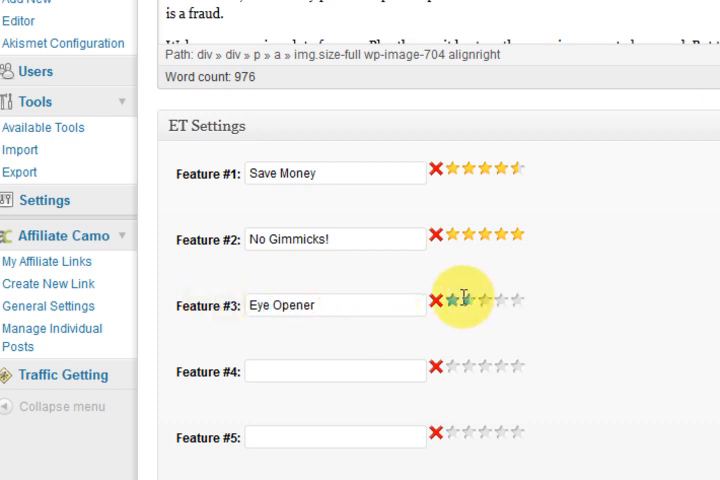
pyautogui.click(510, 300)
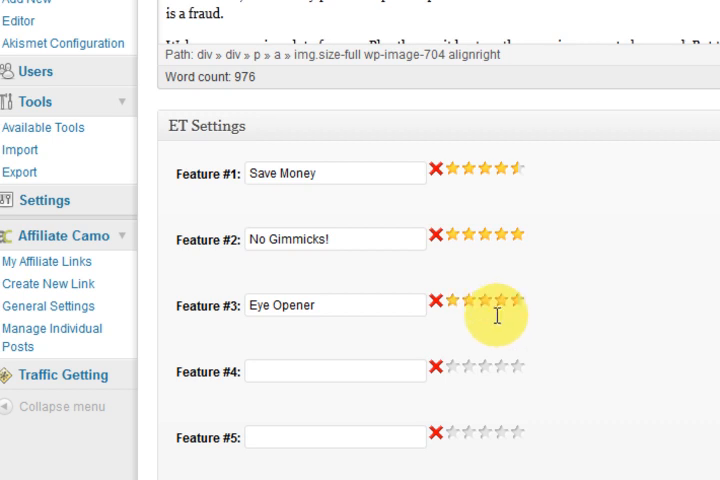
pyautogui.moveTo(516, 348)
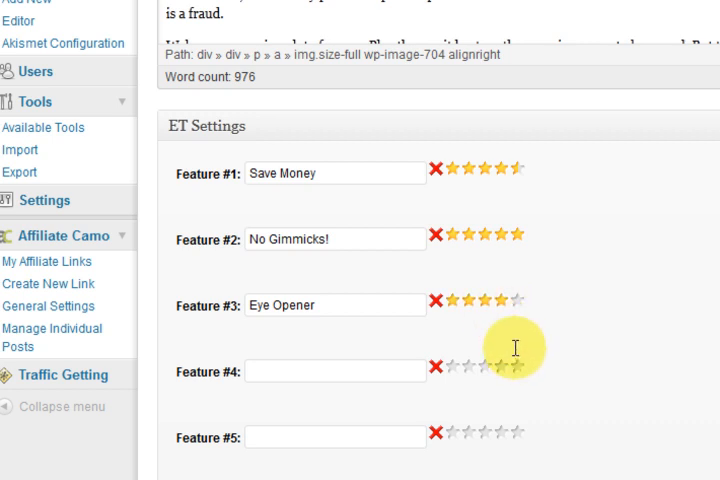
pyautogui.moveTo(278, 244)
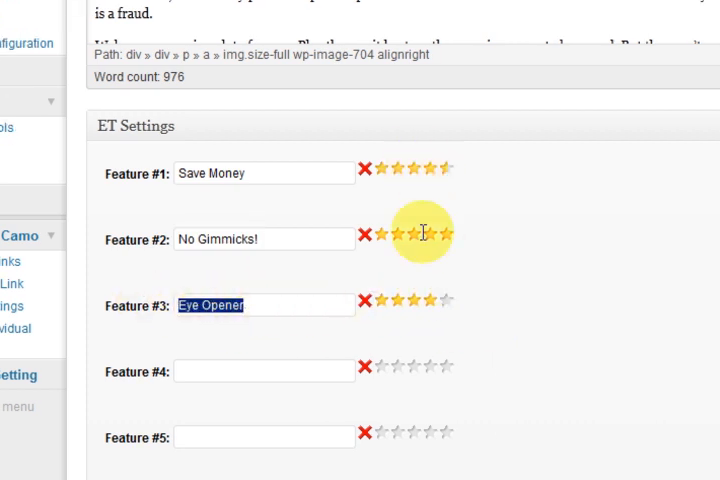
pyautogui.scroll(-3)
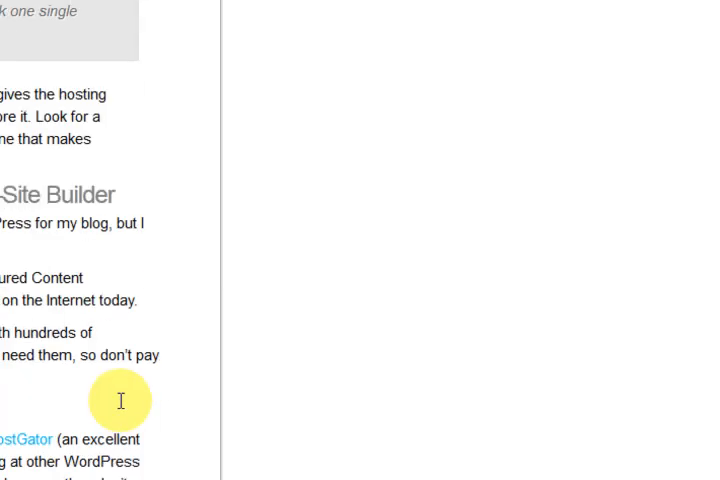
# Scroll to the review's end and try its See Why I Use Hostgator button
pyautogui.scroll(-3)
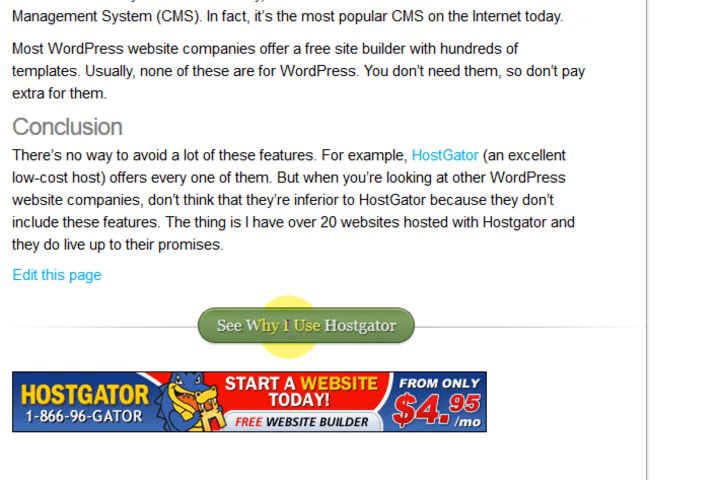
pyautogui.click(468, 48)
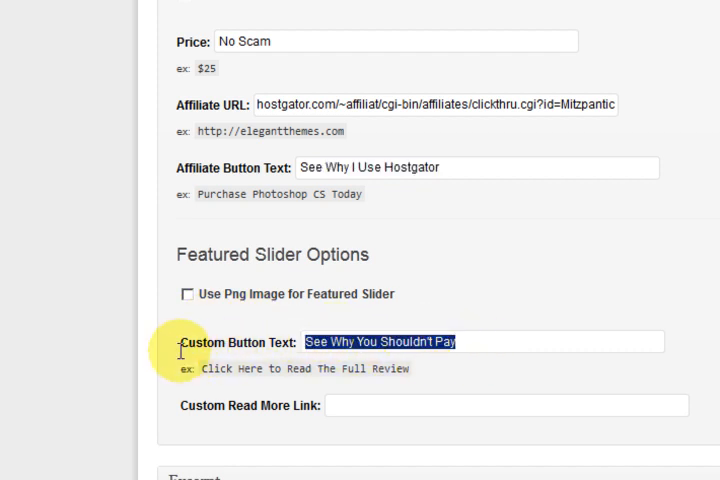
pyautogui.moveTo(288, 350)
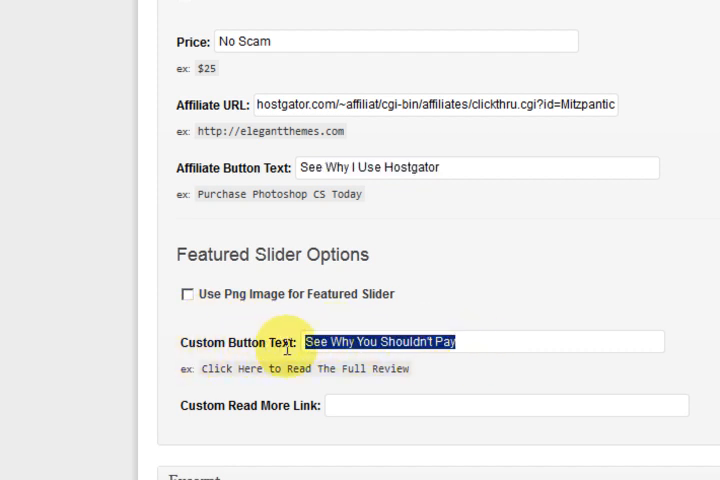
pyautogui.scroll(-3)
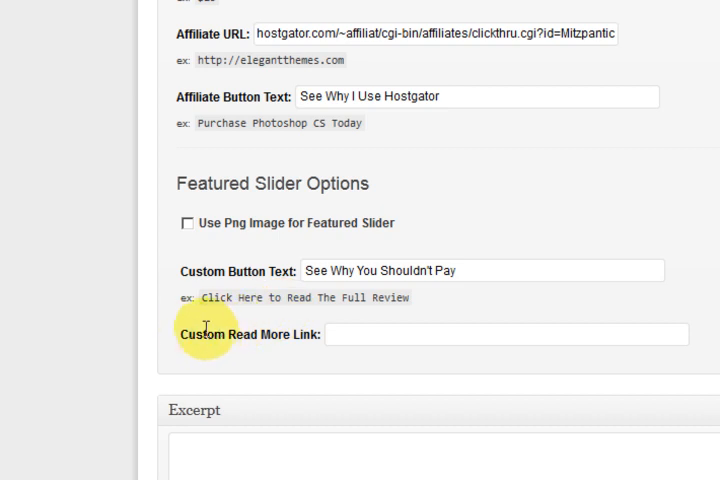
pyautogui.moveTo(336, 336)
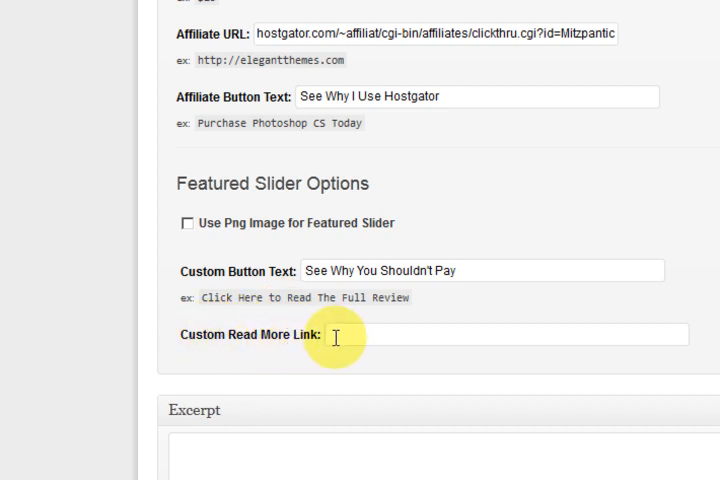
pyautogui.moveTo(370, 332)
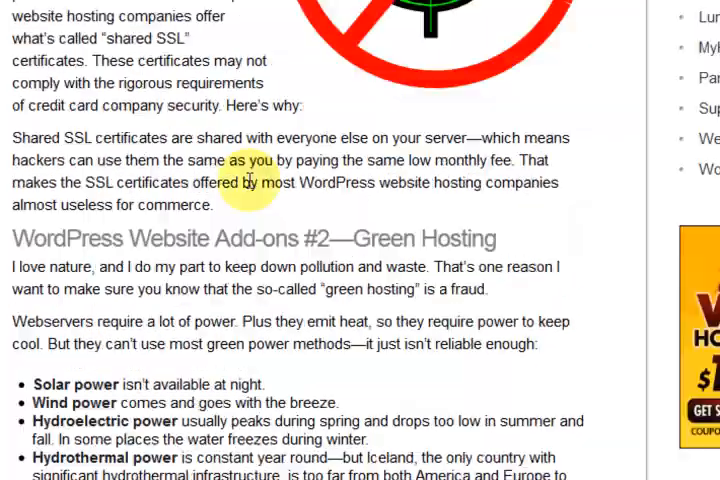
pyautogui.scroll(3)
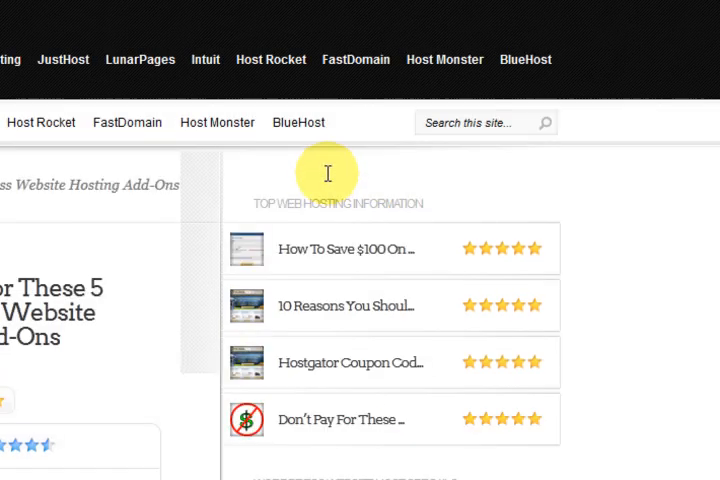
pyautogui.moveTo(168, 350)
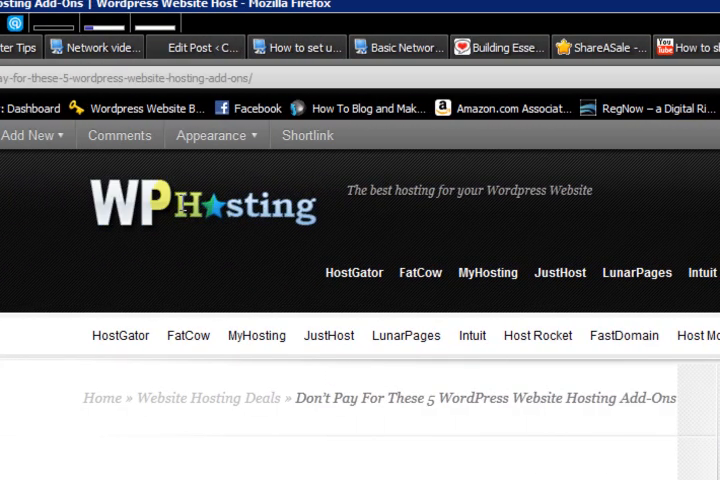
# Scroll through the home page featured slider showing See Why You Shouldn't Pay
pyautogui.scroll(-3)
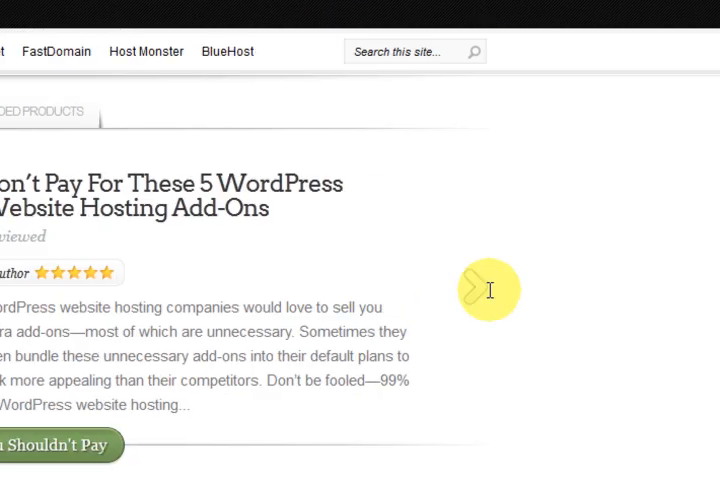
pyautogui.scroll(-3)
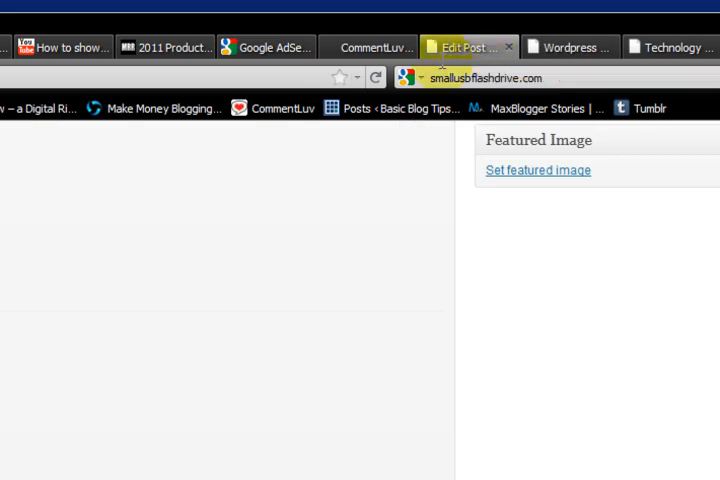
# Go to Appearance > Widgets and expand the sidebar ET Top Rated Products widget
pyautogui.scroll(-3)
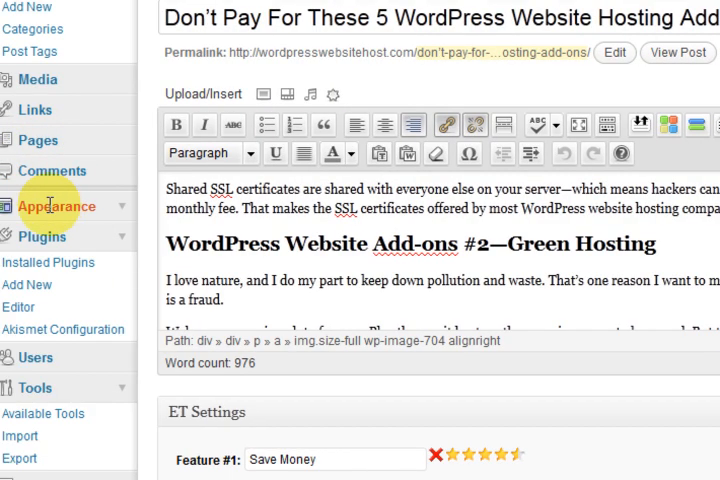
pyautogui.click(56, 206)
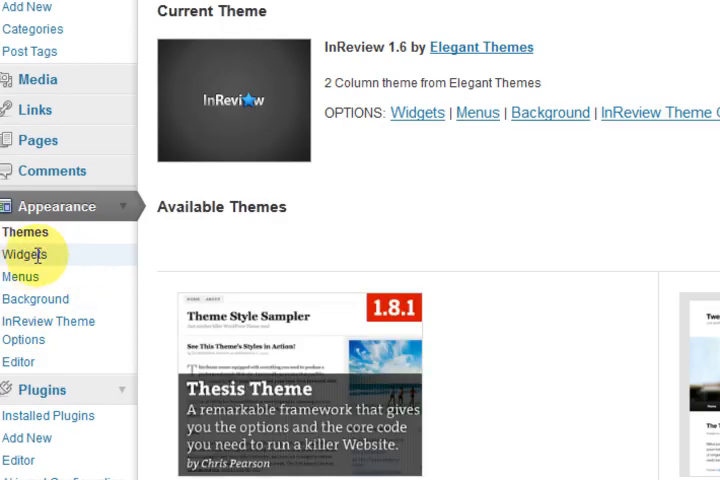
pyautogui.click(24, 256)
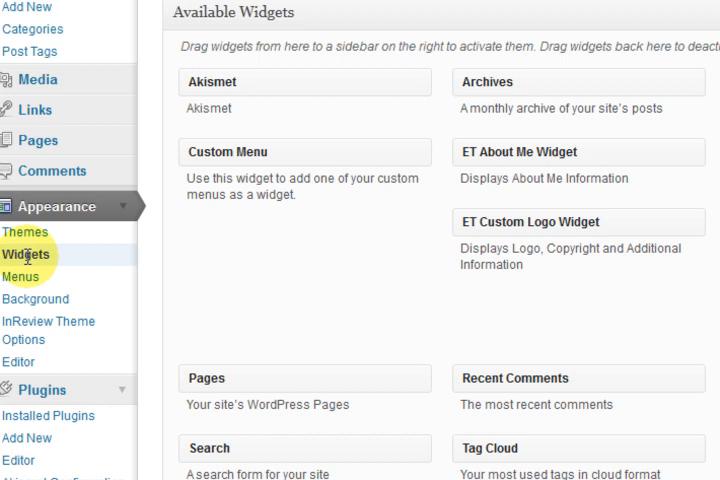
pyautogui.scroll(-3)
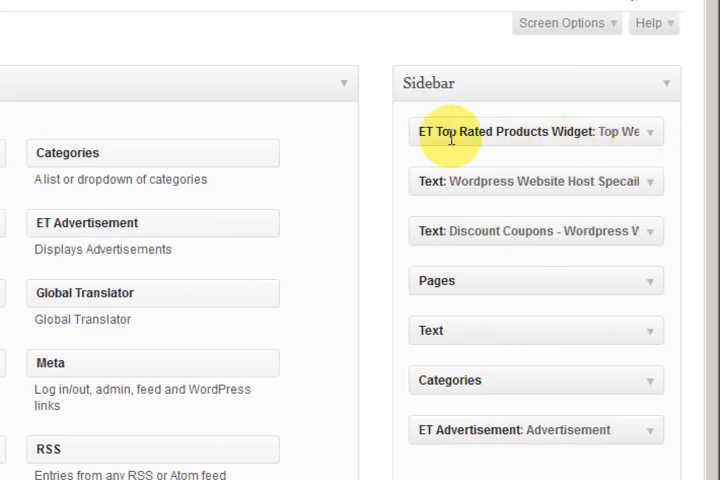
pyautogui.moveTo(656, 132)
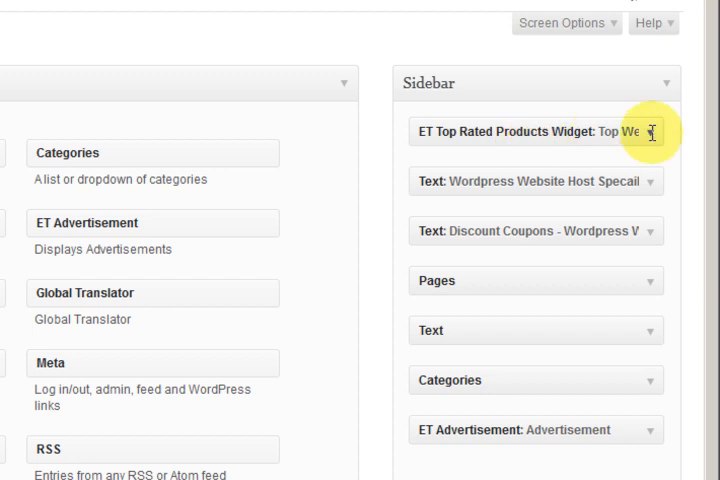
pyautogui.click(536, 132)
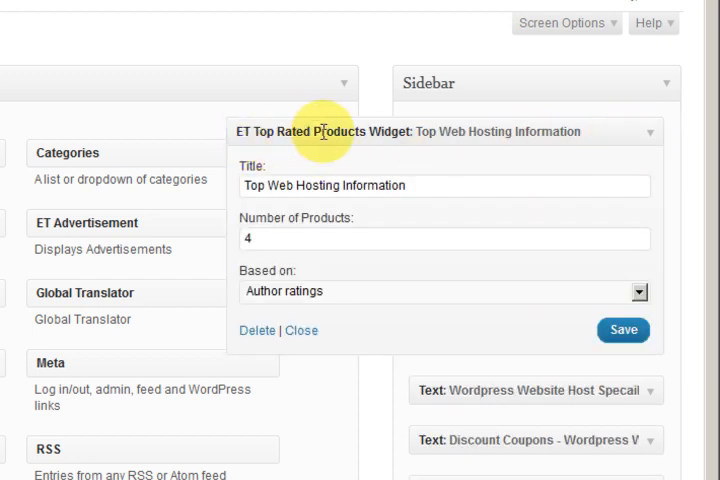
pyautogui.moveTo(648, 132)
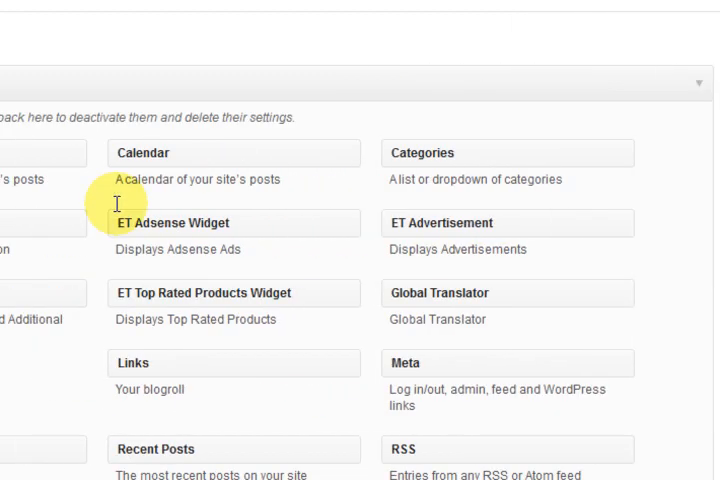
# Re-expand the Sidebar area and review the widget's title, 4 products, author ratings
pyautogui.scroll(-3)
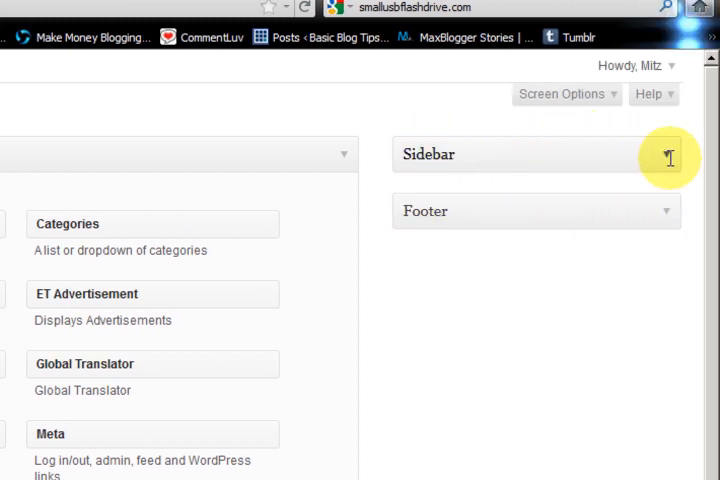
pyautogui.click(658, 154)
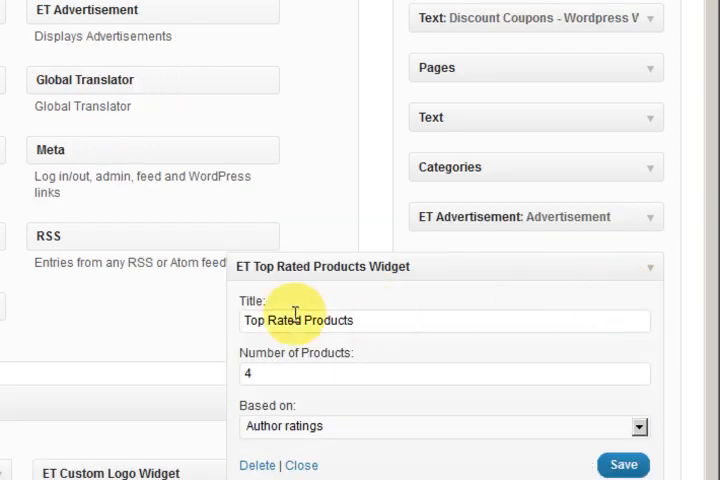
pyautogui.scroll(-3)
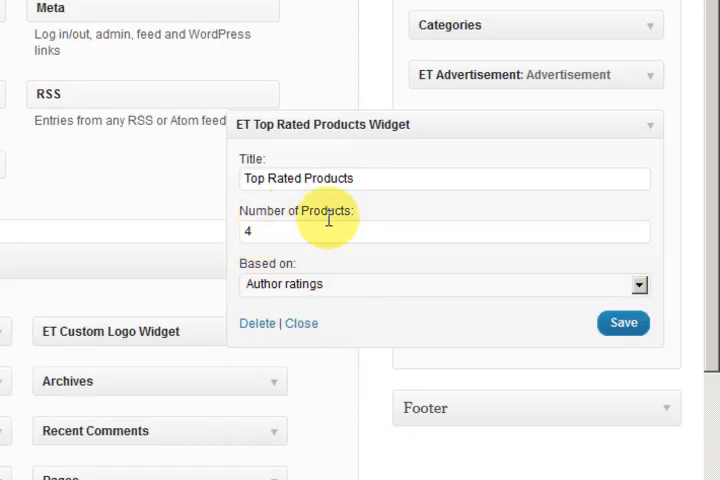
pyautogui.moveTo(374, 178)
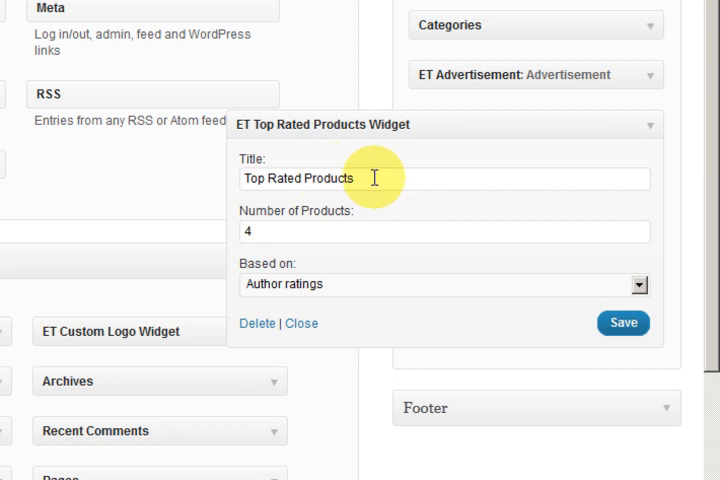
pyautogui.tripleClick(296, 178)
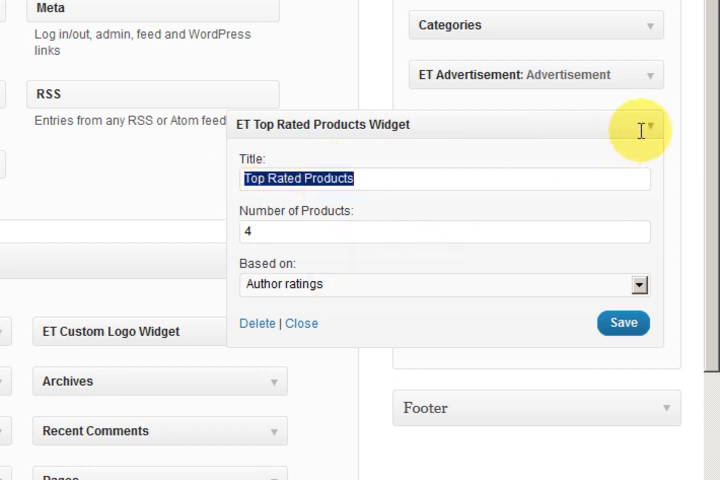
pyautogui.scroll(-3)
pyautogui.write('Top Web Hosting Information')
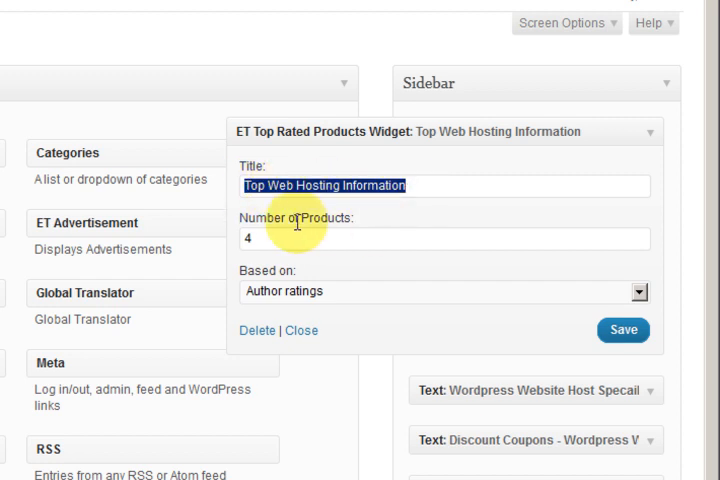
pyautogui.moveTo(350, 292)
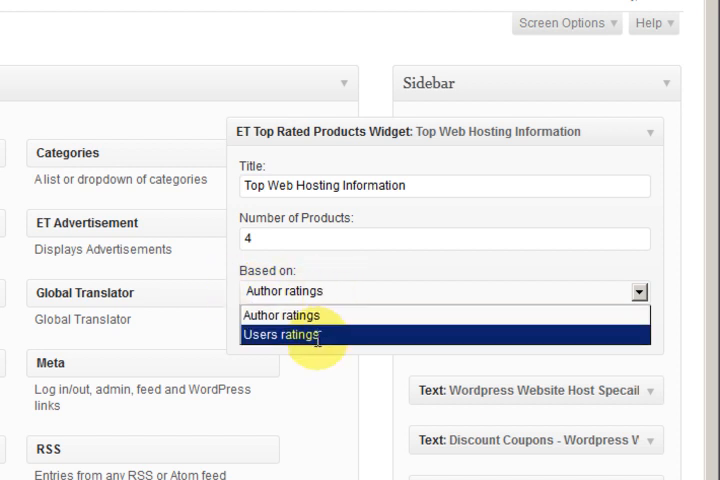
# Keep the widget at 4 products ranked by Author ratings and save it
pyautogui.click(284, 316)
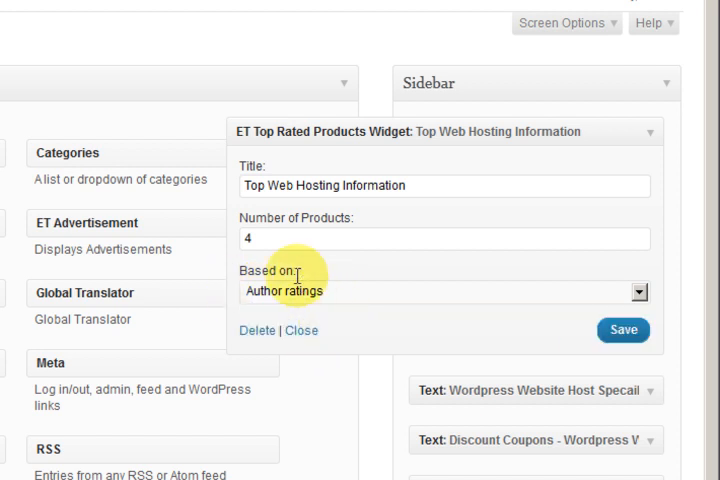
pyautogui.moveTo(340, 290)
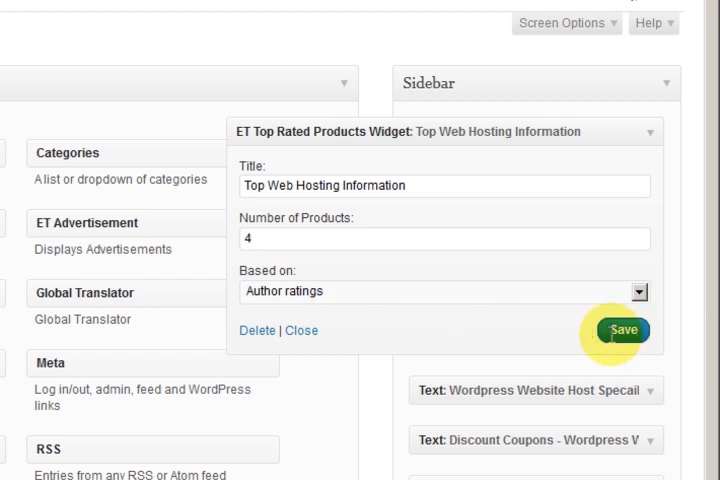
pyautogui.scroll(-3)
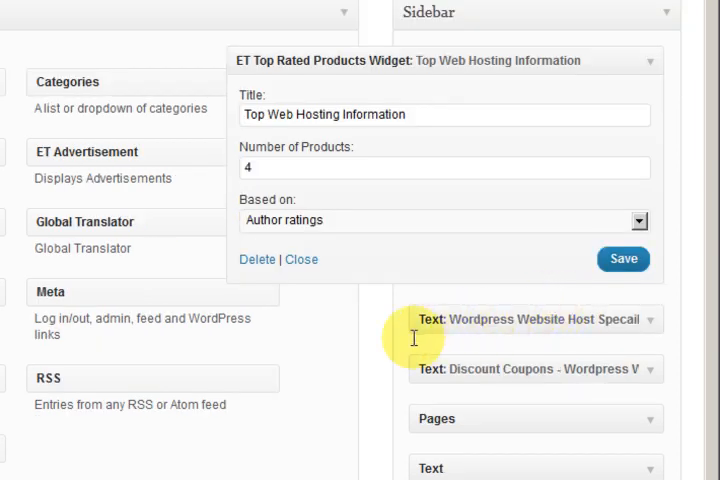
pyautogui.moveTo(652, 322)
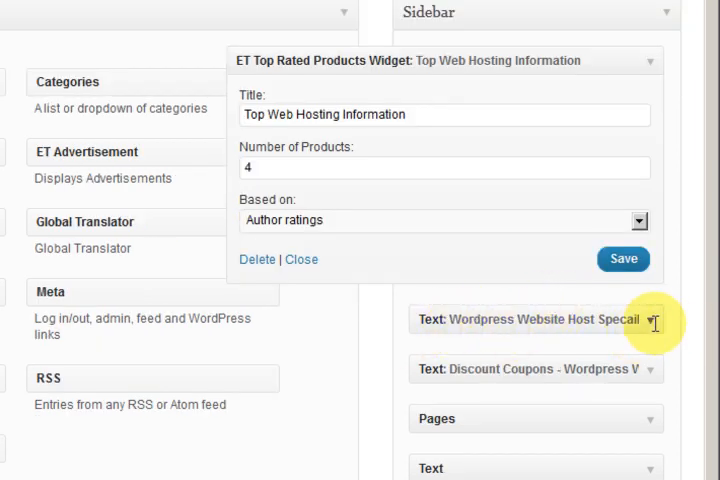
pyautogui.click(536, 320)
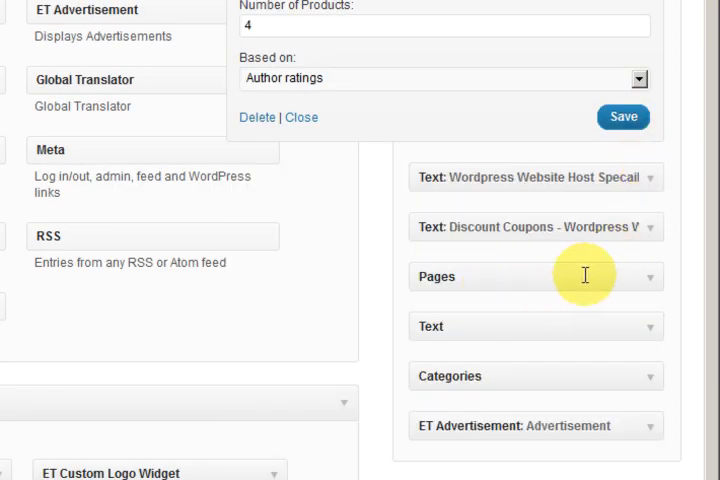
pyautogui.click(536, 228)
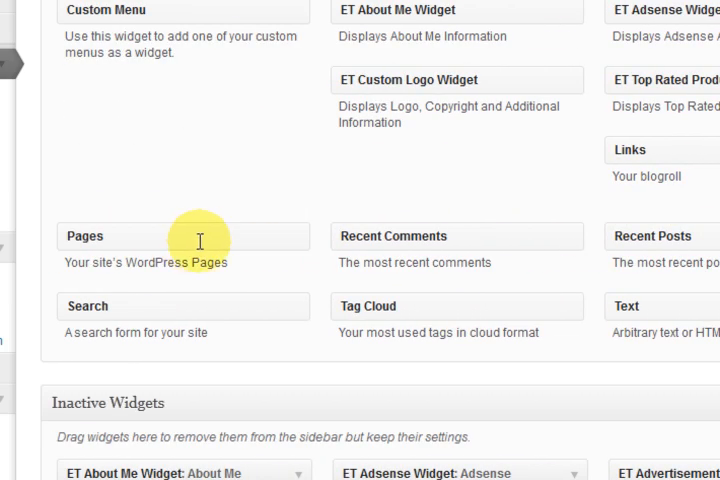
# Expand the sidebar ET Advertisement widget to see its banner image links and titles
pyautogui.moveTo(184, 236); pyautogui.dragTo(560, 316)
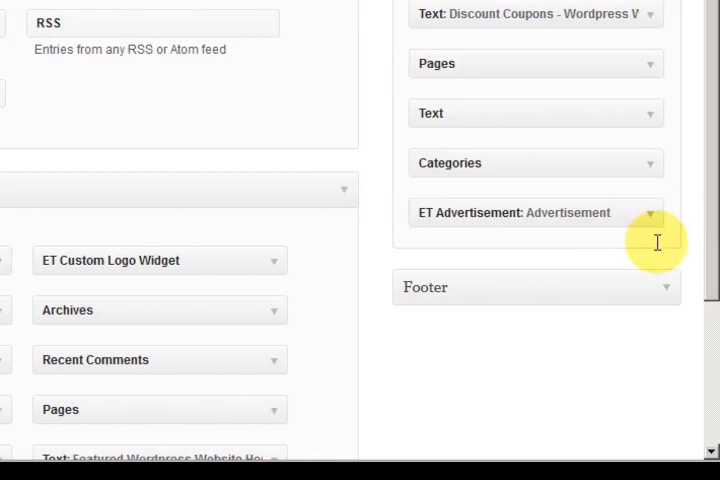
pyautogui.moveTo(652, 216)
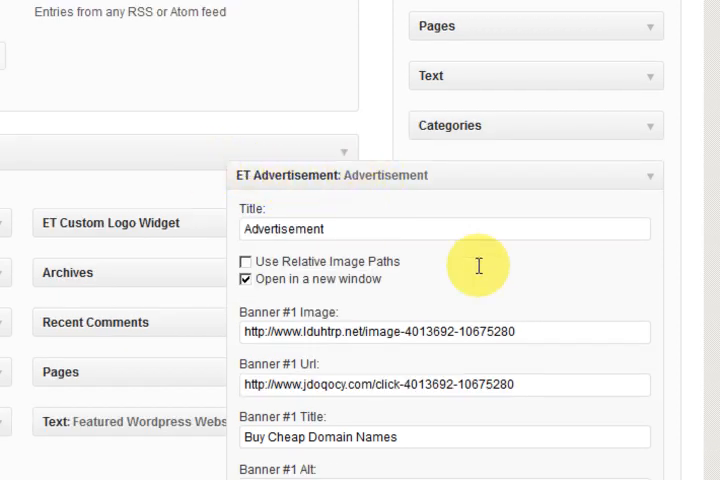
pyautogui.scroll(-3)
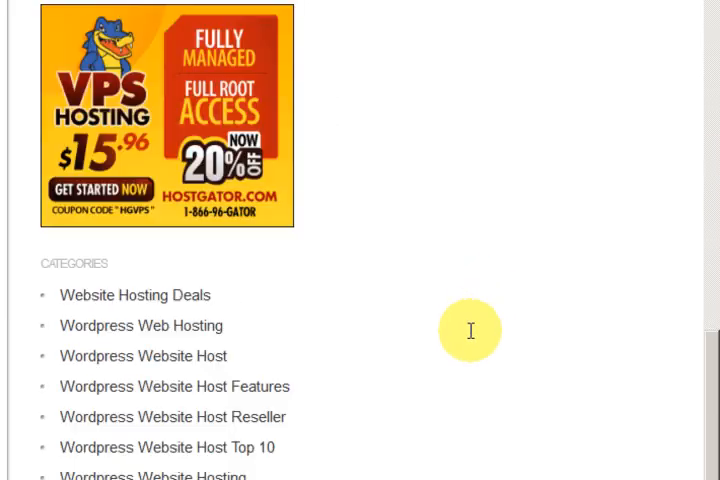
pyautogui.scroll(-3)
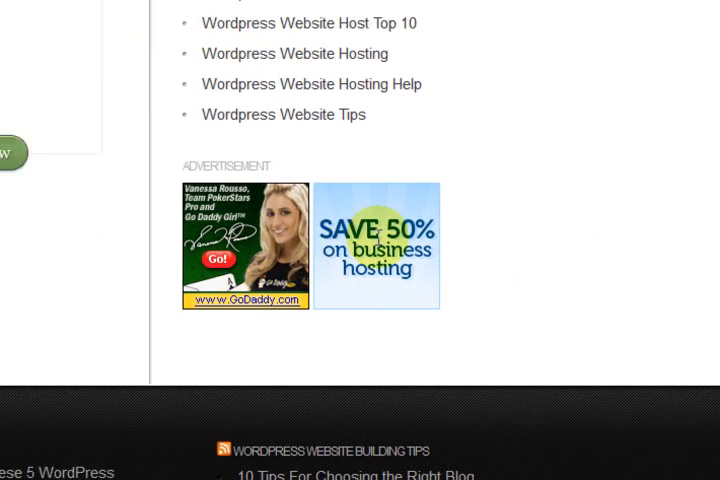
pyautogui.scroll(-3)
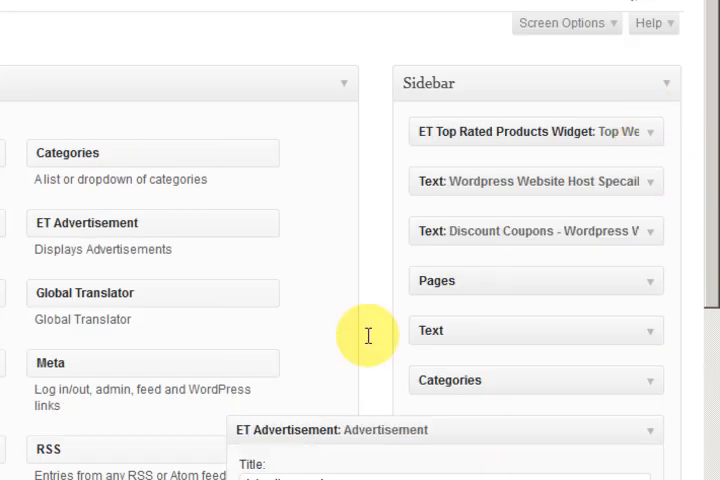
# View the live site's homepage, scrolling past the slider, Top Web Hosting Information and Recent Product Reviews
pyautogui.scroll(-3)
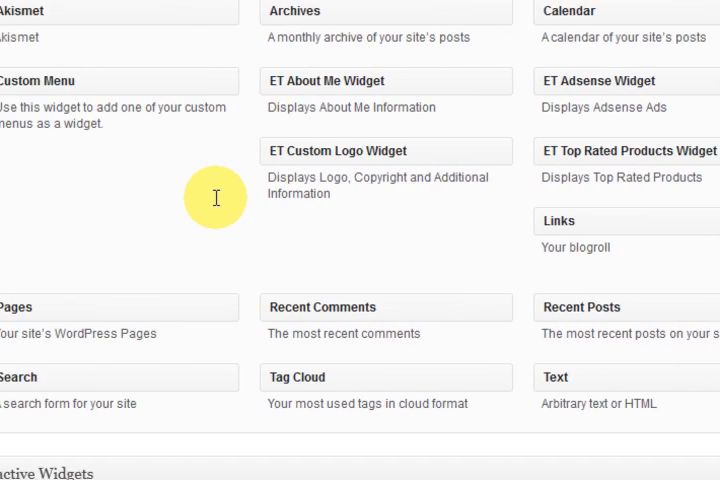
pyautogui.click(496, 48)
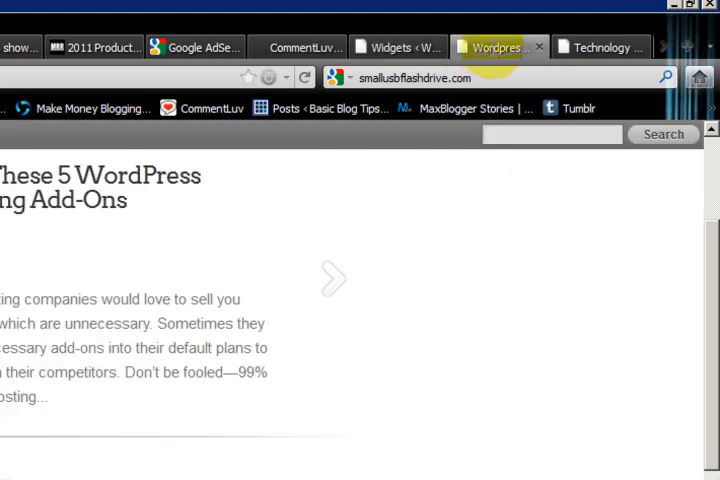
pyautogui.scroll(-3)
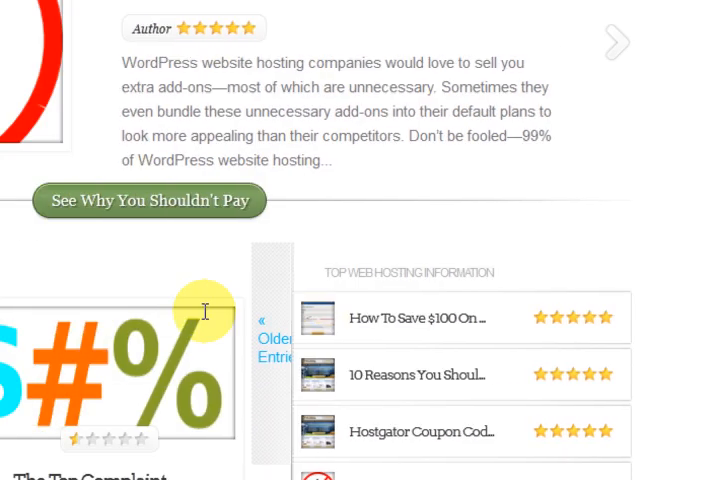
pyautogui.scroll(-3)
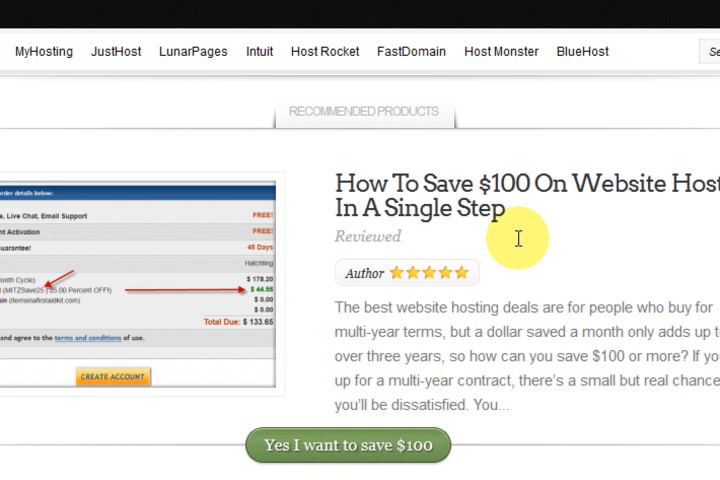
pyautogui.scroll(-3)
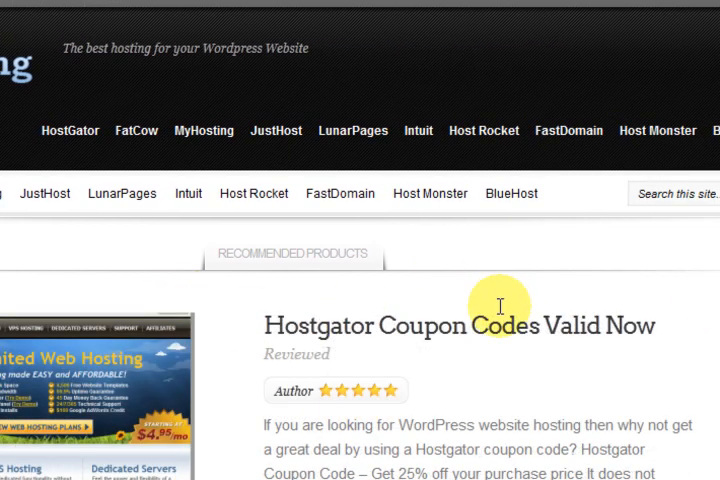
pyautogui.scroll(-3)
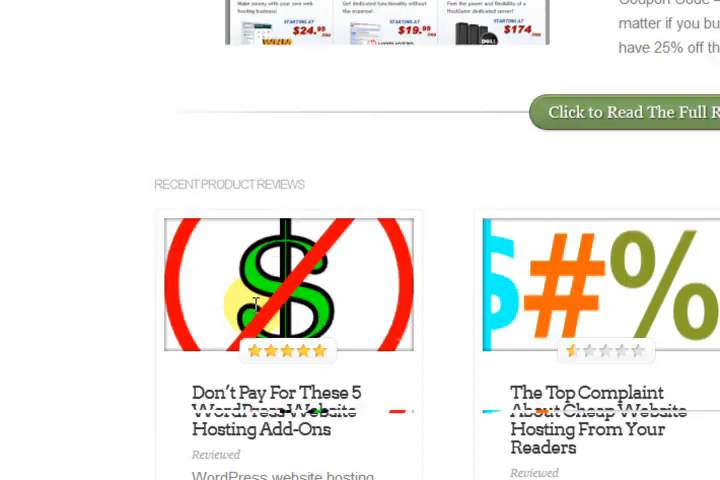
pyautogui.scroll(-3)
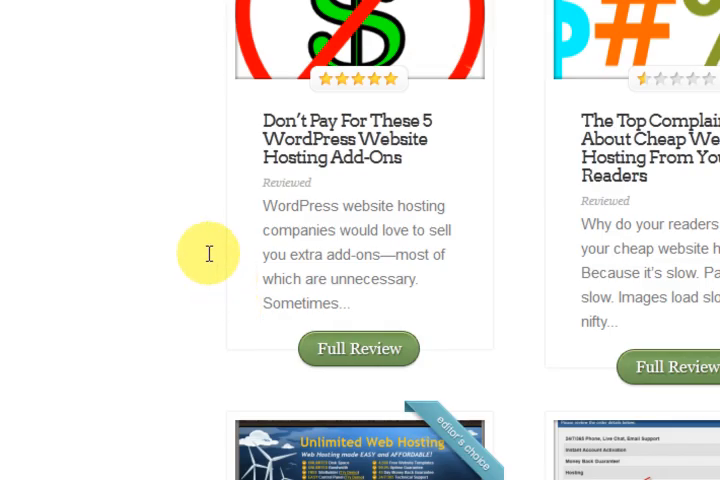